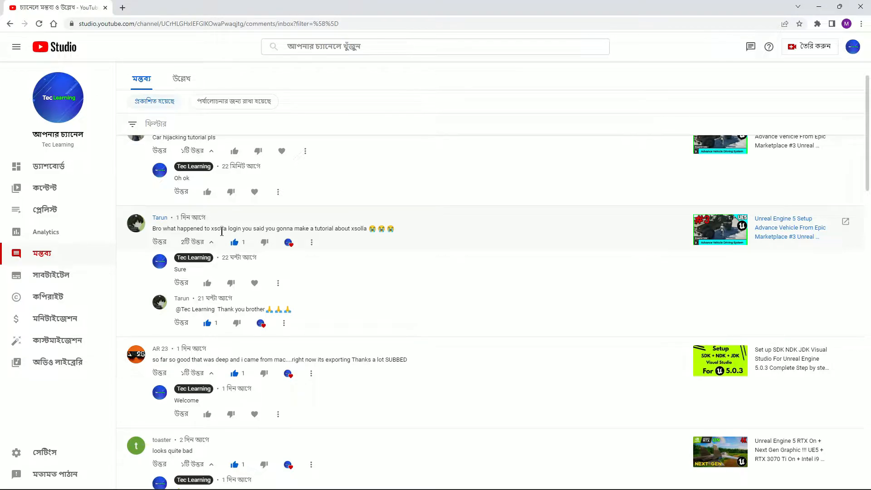
mouse_move(319, 228)
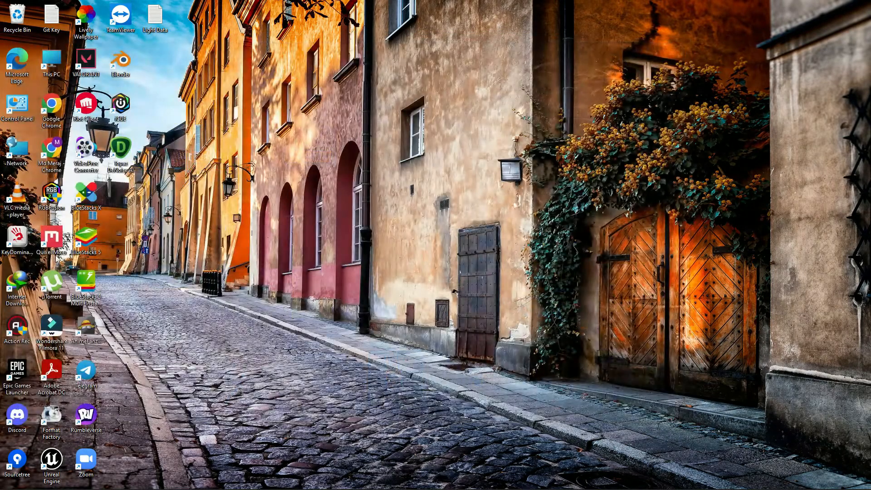
Launch and maximize the Epic Games Launcher, find Xsolla in the vault, and open Game Commerce.
double_click(17, 371)
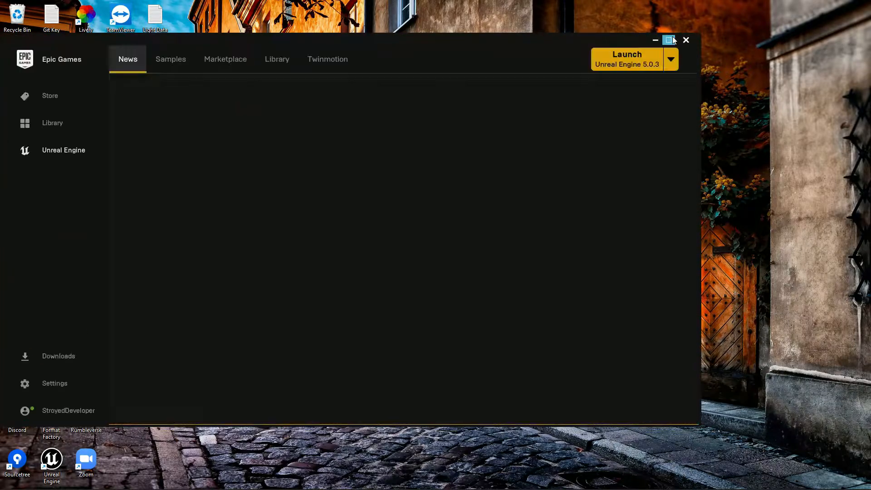
click(669, 39)
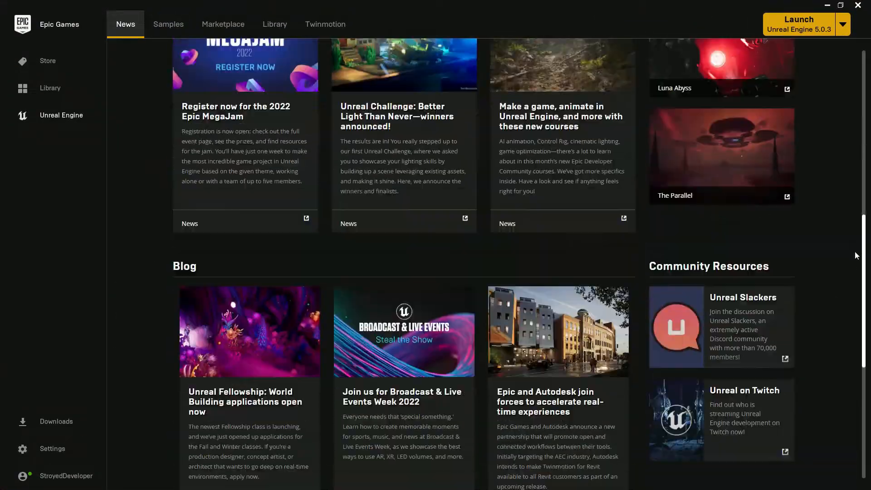
click(274, 24)
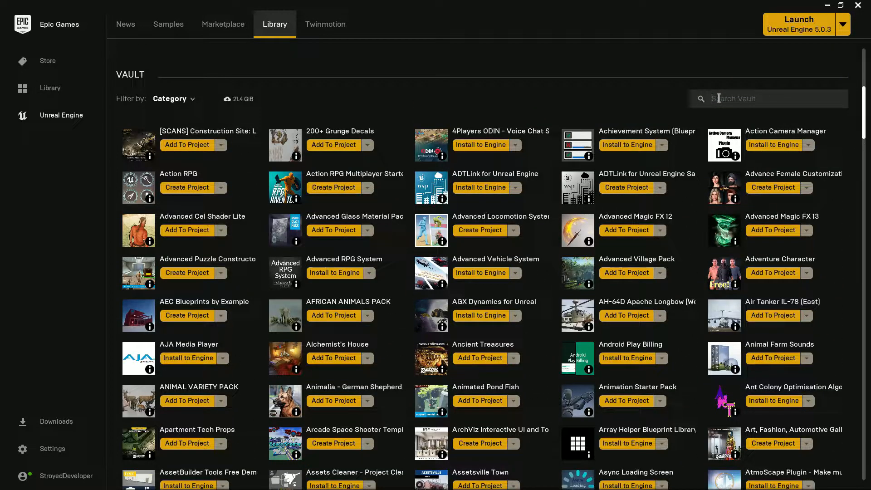
text(xs)
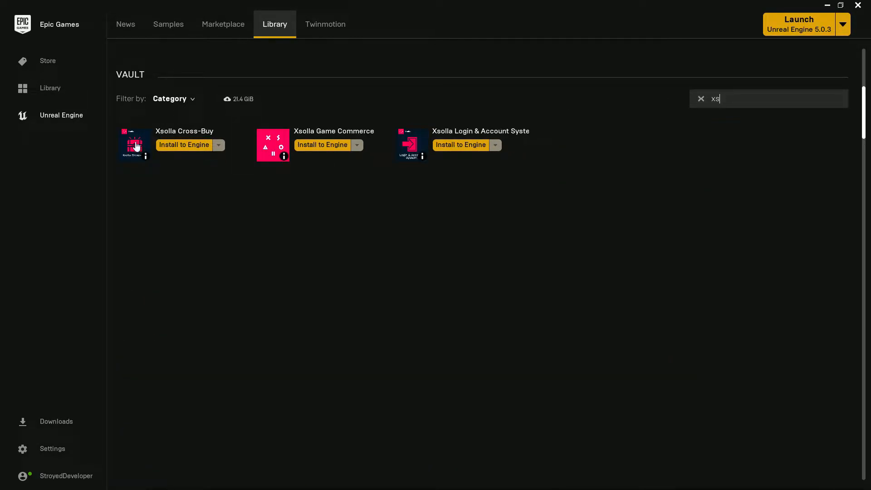
click(135, 143)
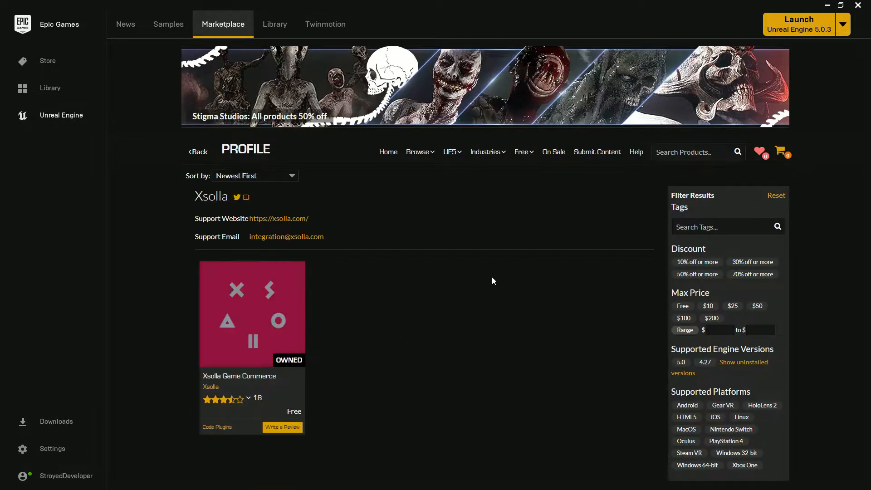
mouse_move(278, 291)
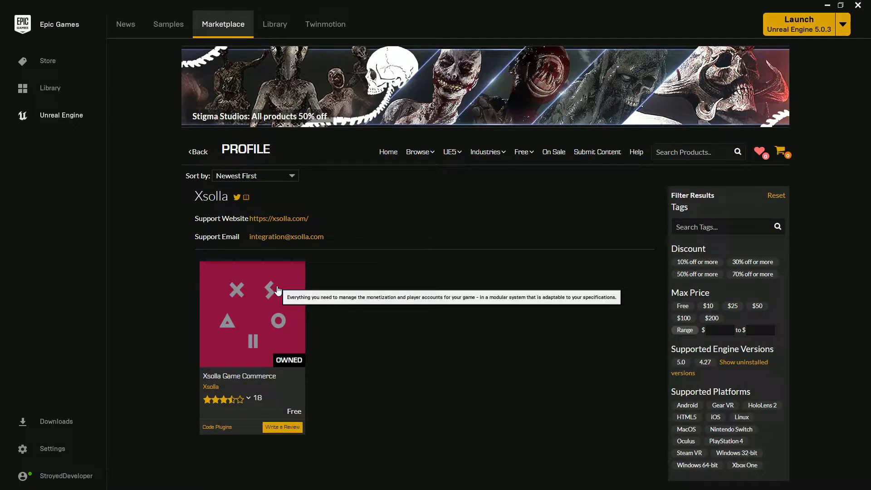
click(252, 314)
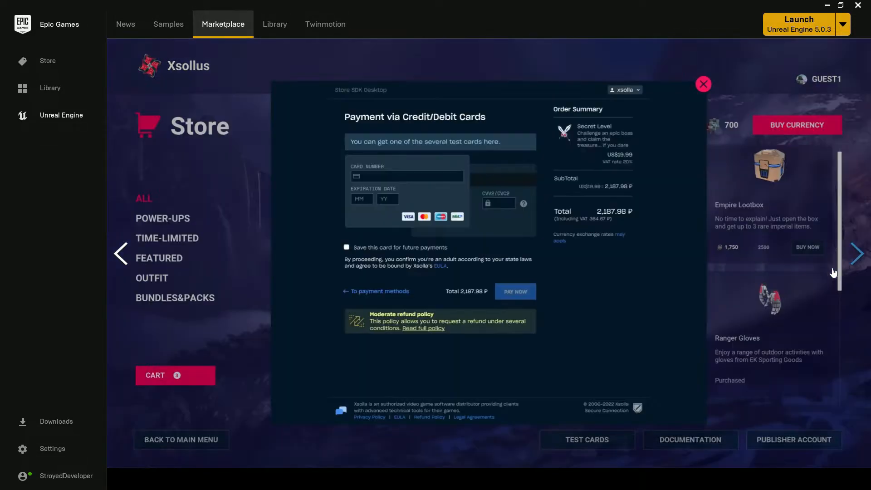
Close the enlarged screenshot and review Game Commerce's details and its 3.5-star rating.
click(703, 84)
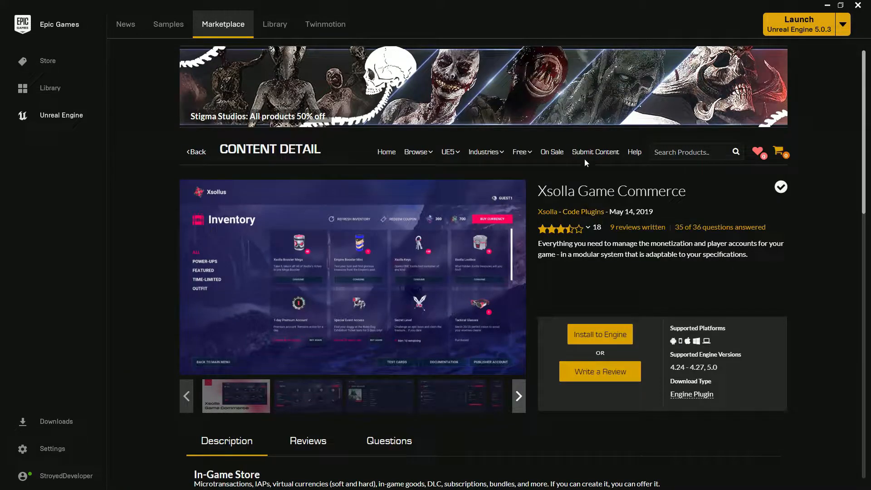
mouse_move(467, 111)
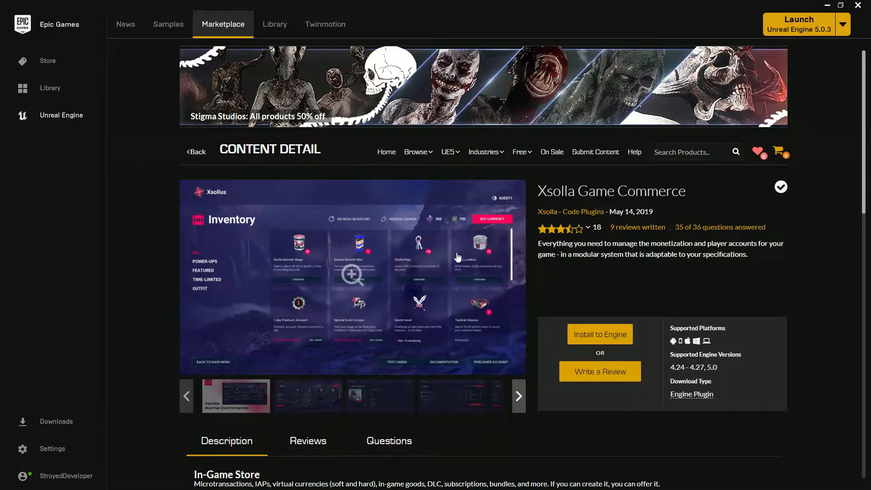
mouse_move(554, 223)
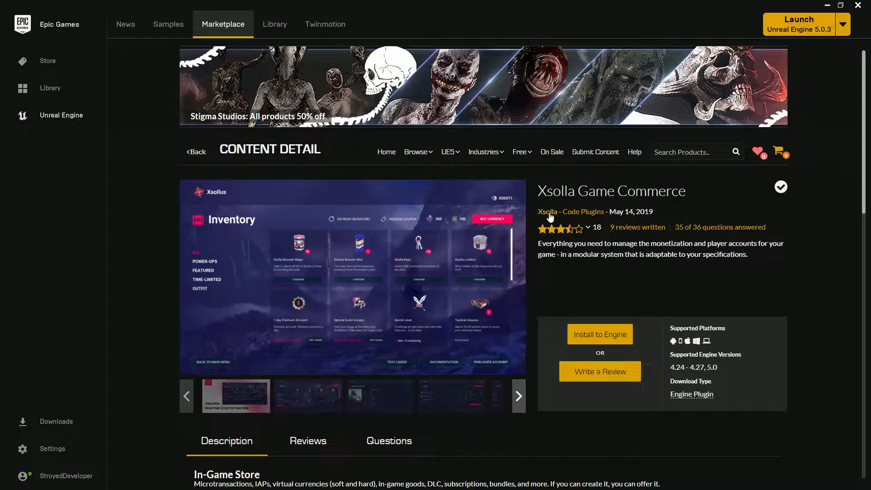
click(285, 479)
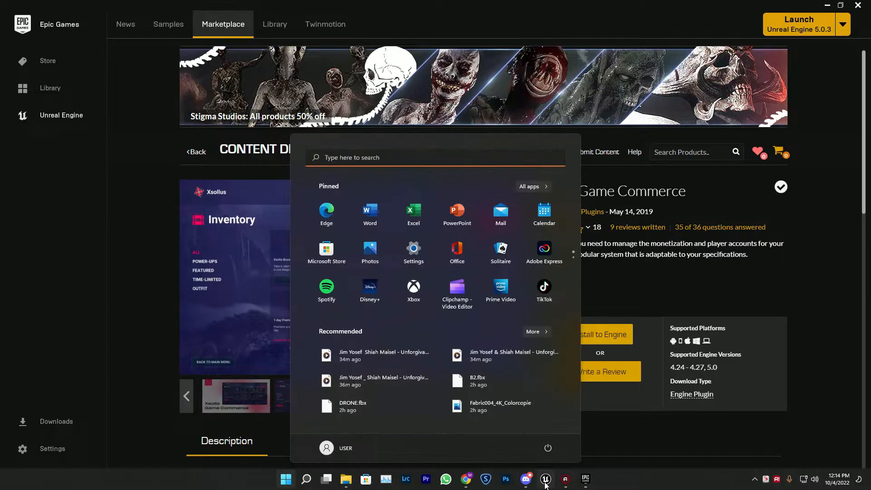
click(286, 479)
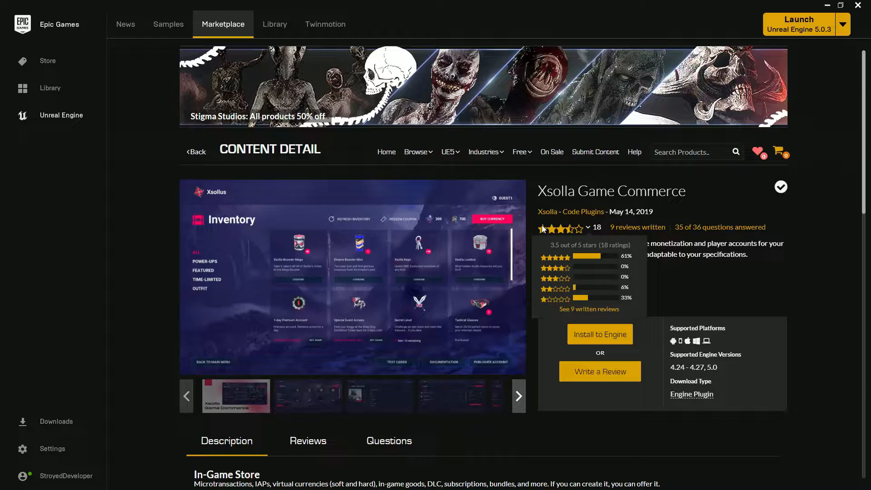
mouse_move(666, 256)
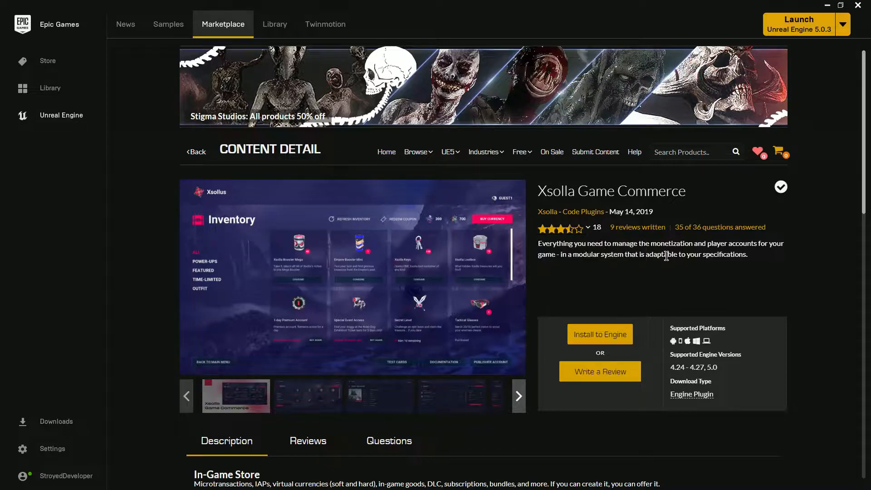
mouse_move(681, 277)
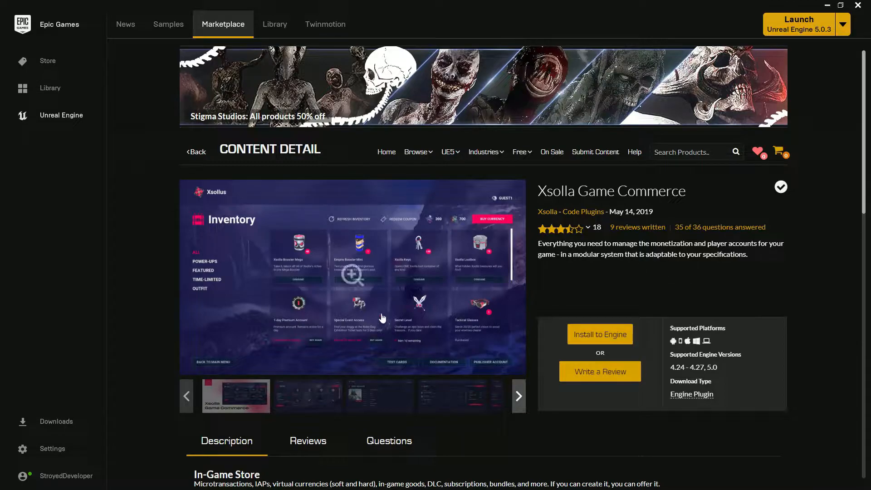
scroll(down, 3)
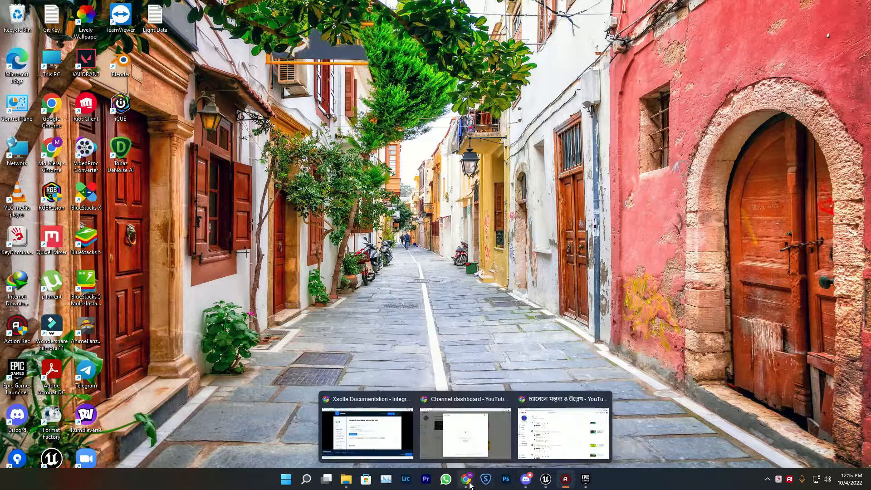
Bring up the Xsolla documentation window, go to its home page, and accept the cookie notice.
click(366, 434)
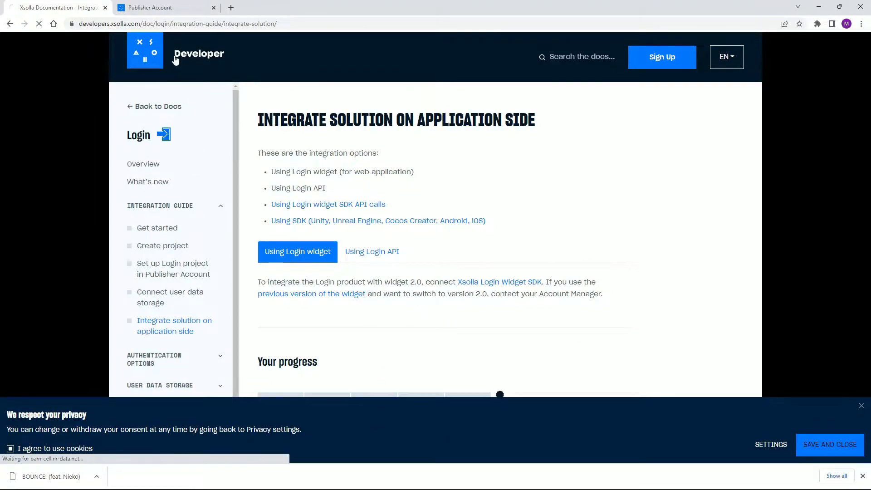
click(146, 50)
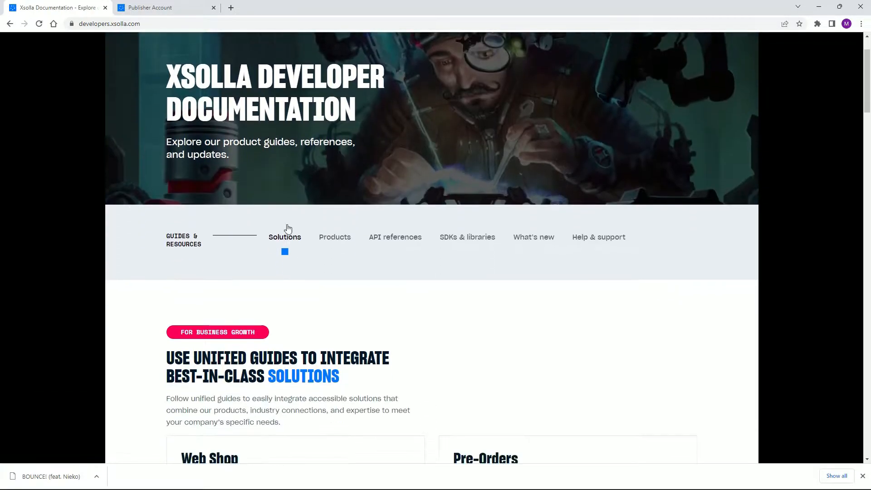
scroll(down, 3)
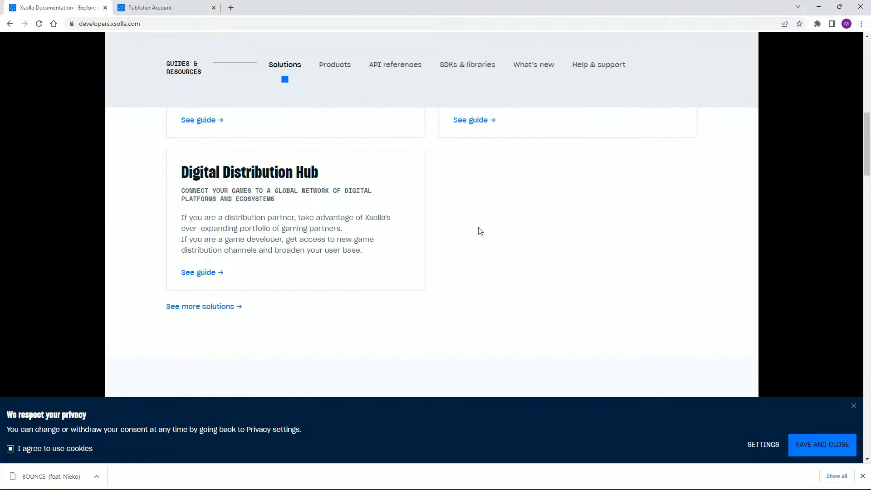
mouse_move(479, 226)
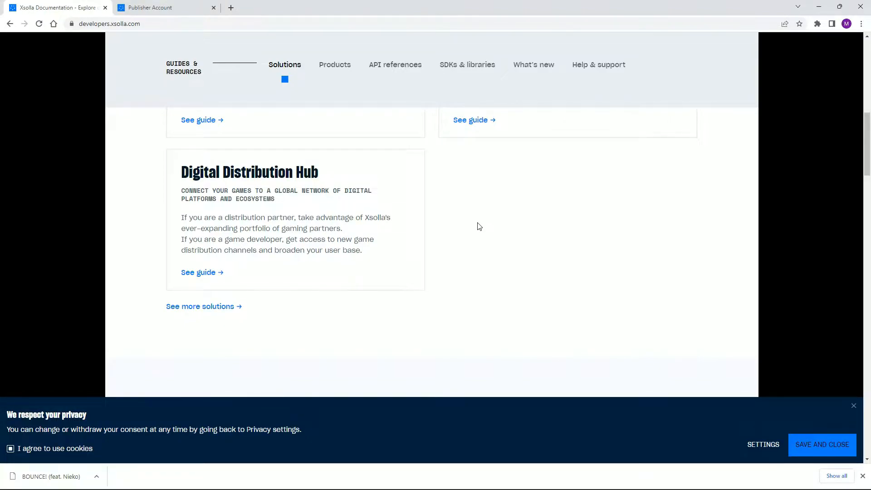
click(822, 445)
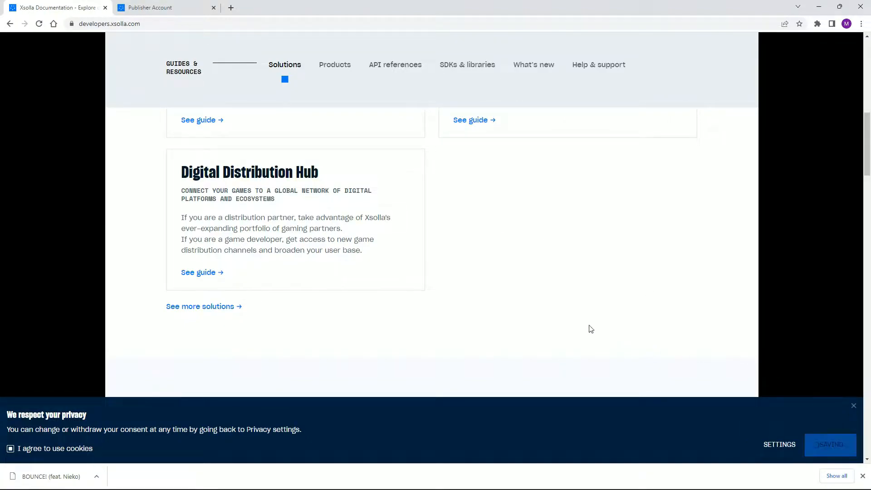
scroll(down, 3)
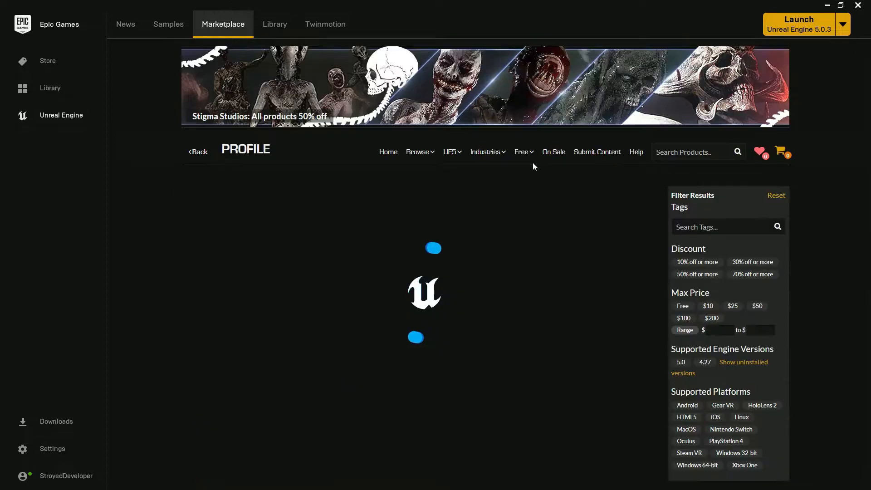
Try installing Xsolla Login & Account System to the engine, dismiss the already-installed notice, and minimize Chrome.
click(275, 24)
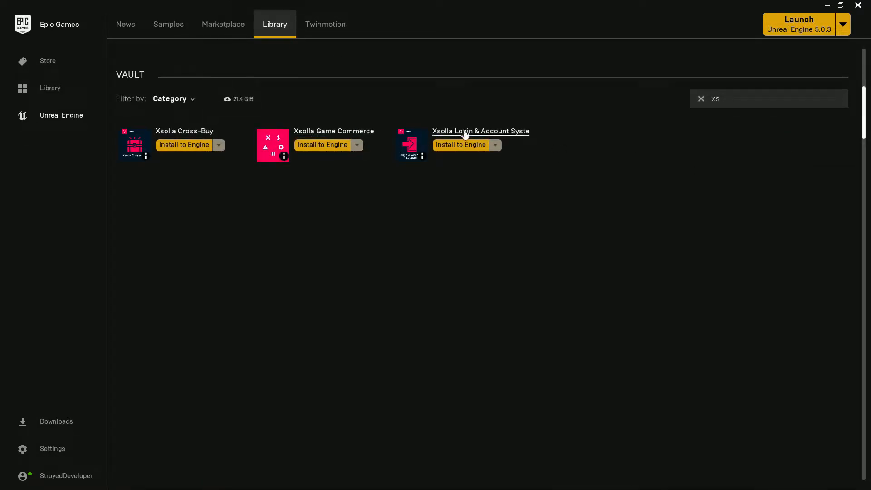
mouse_move(505, 137)
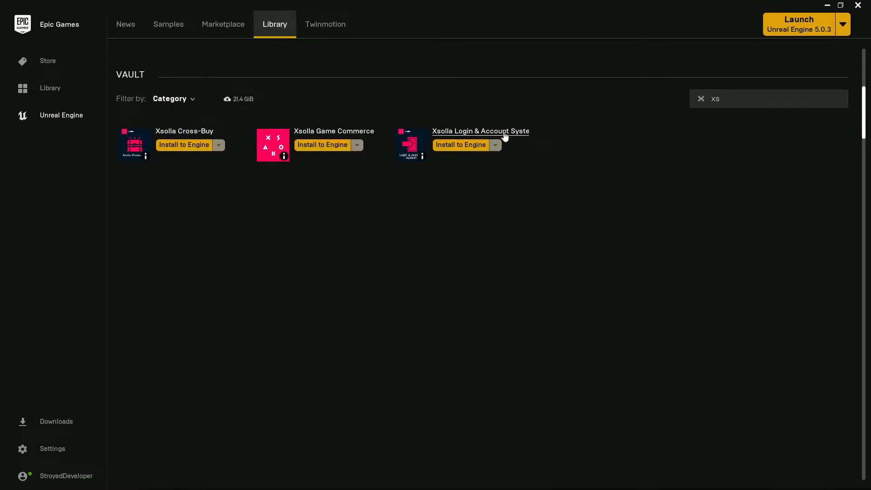
click(460, 144)
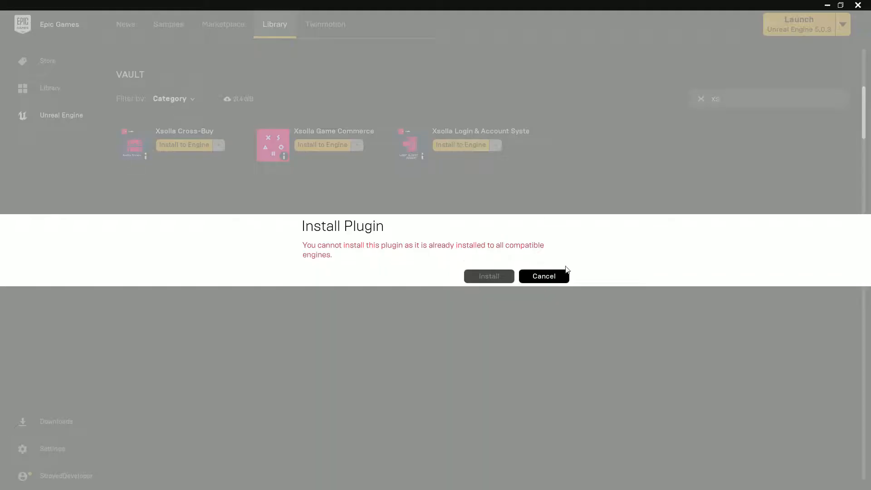
click(543, 276)
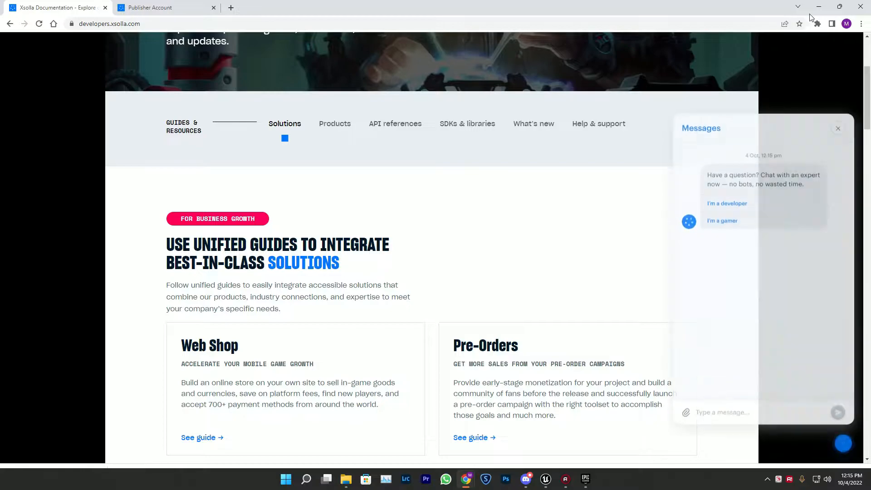
click(585, 479)
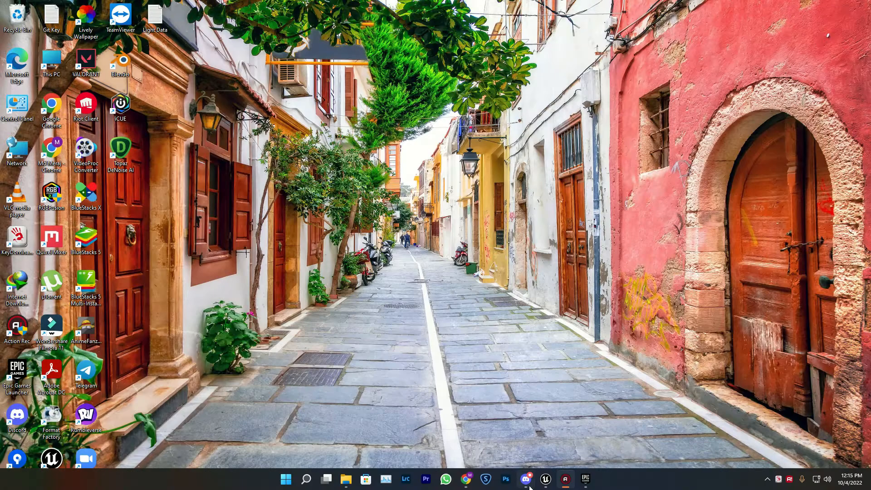
Choose the Blank template and create the project named 'Xsoll'.
click(545, 479)
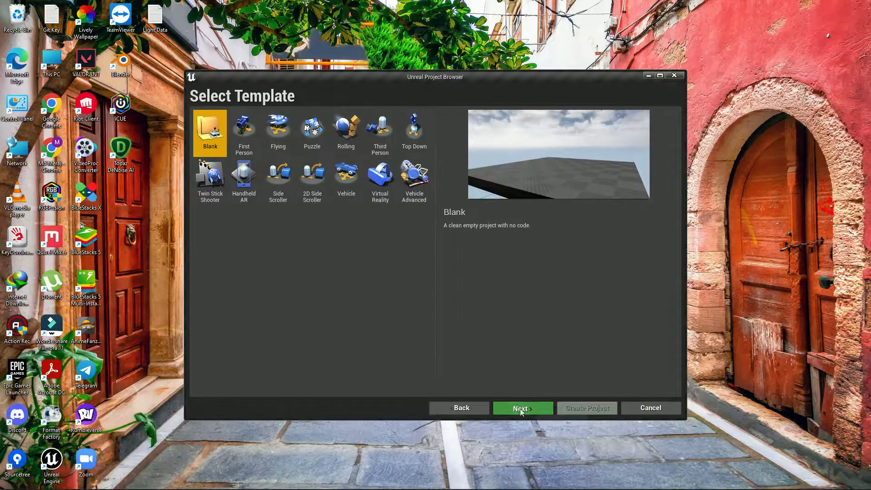
click(522, 408)
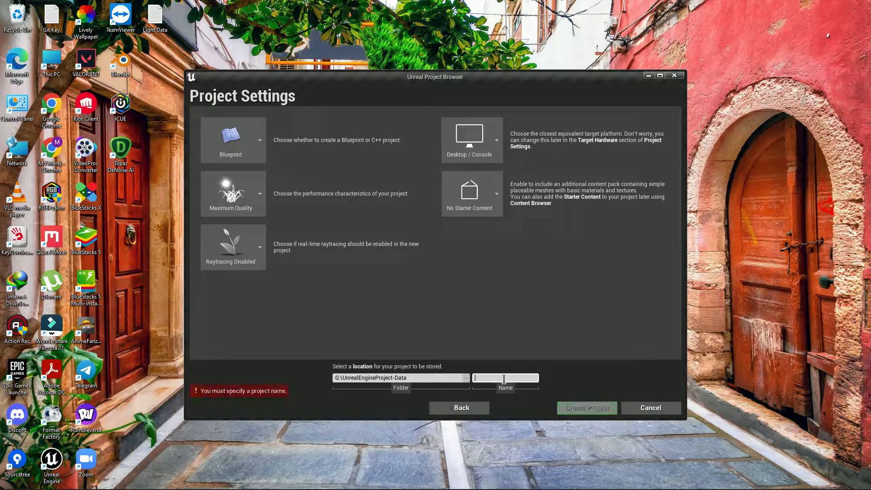
text(Xsoll)
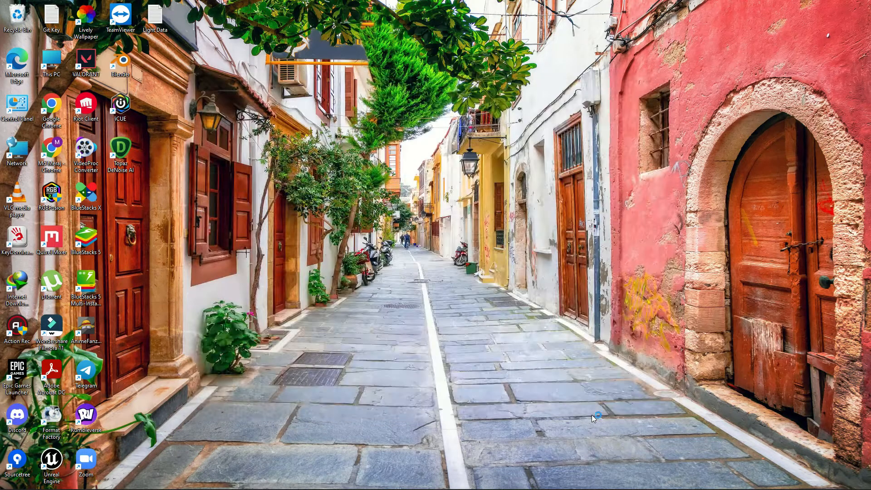
double_click(51, 456)
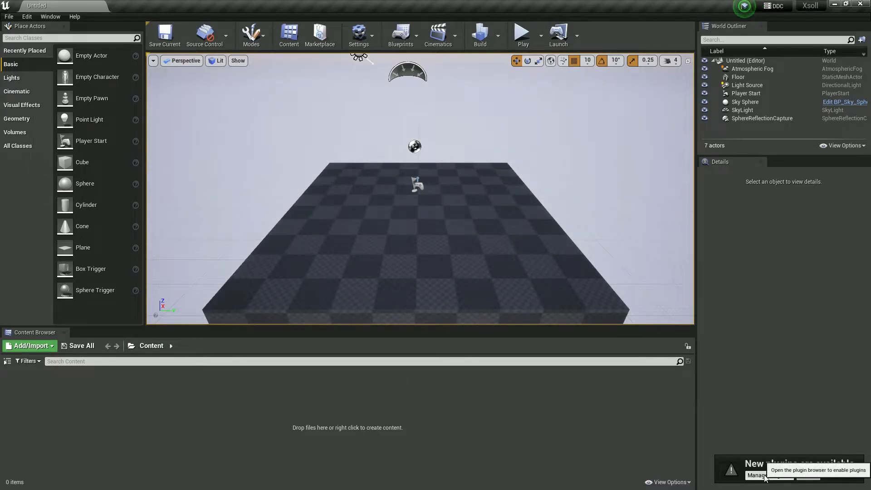
Browse the installed plugins from the New plugins notification, then close the Plugins window.
click(755, 475)
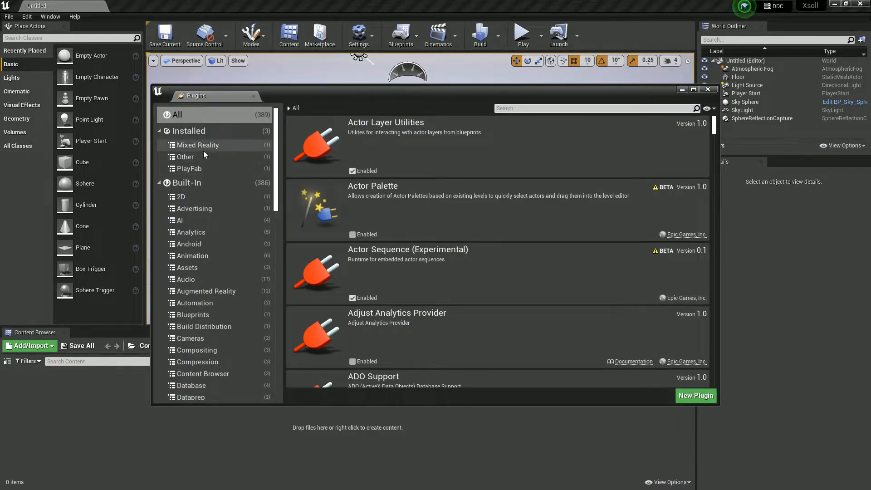
click(186, 157)
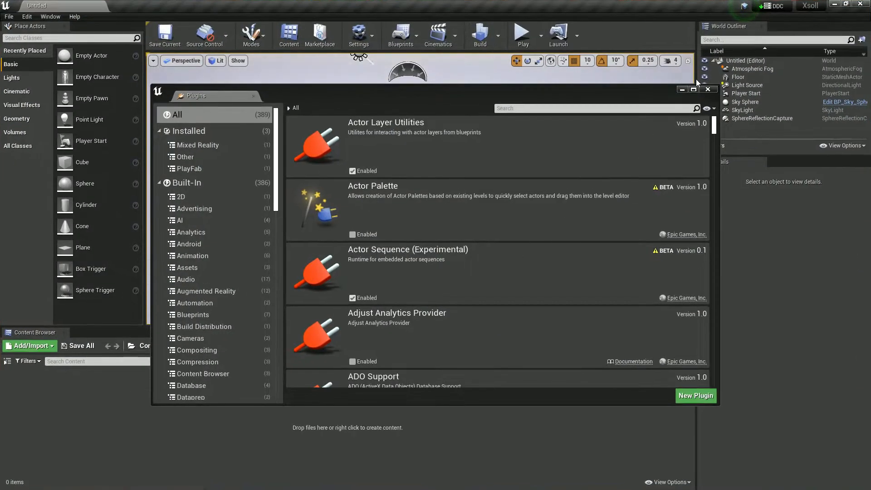
click(708, 89)
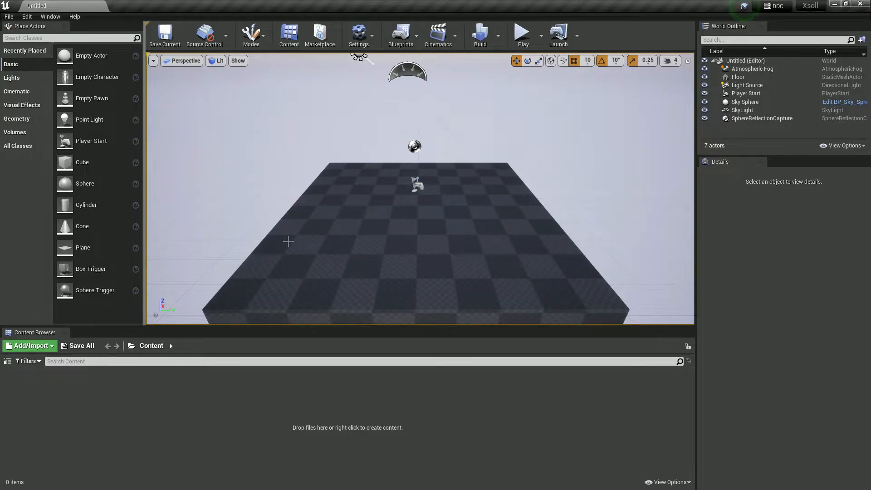
click(50, 17)
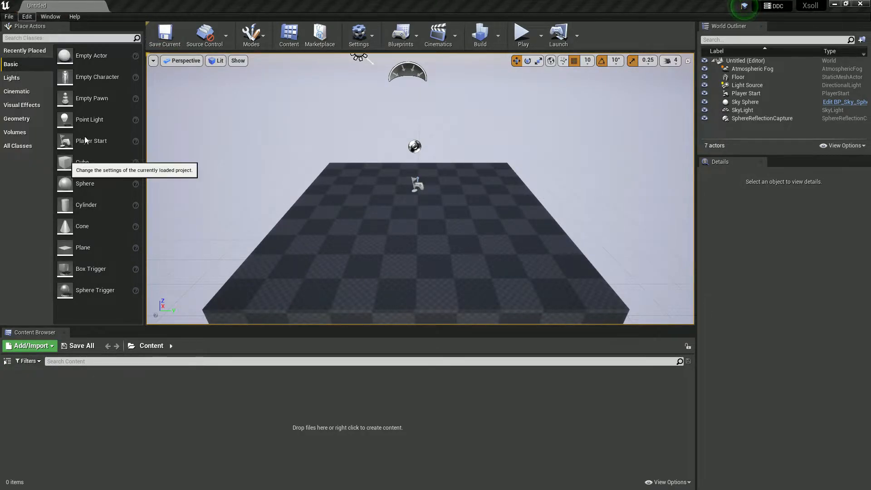
Open Project Settings and select Xsolla Login under the Plugins section.
click(358, 34)
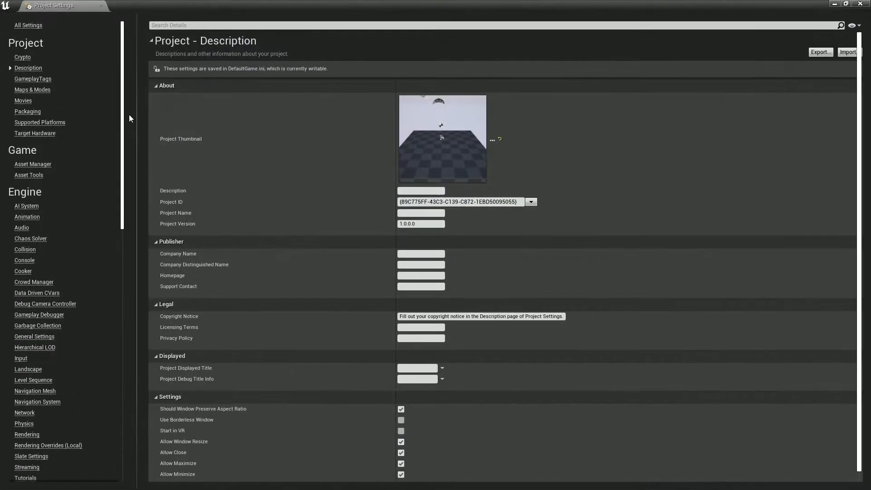
scroll(down, 3)
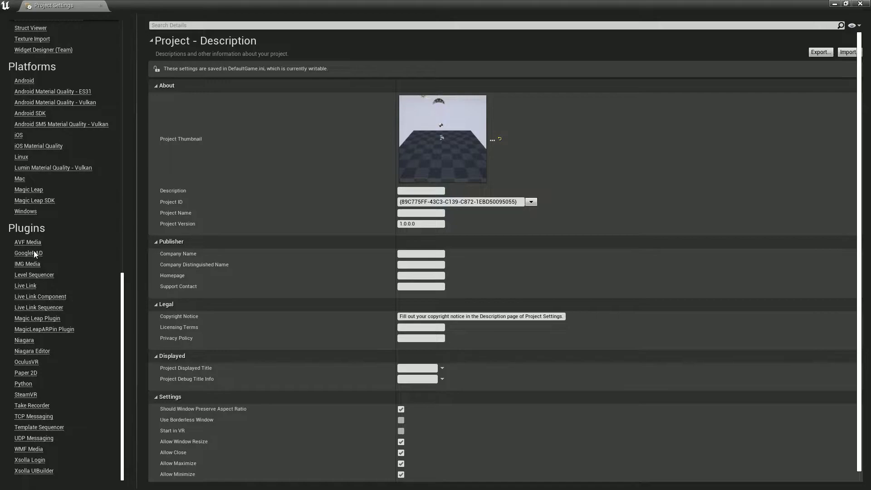
mouse_move(38, 467)
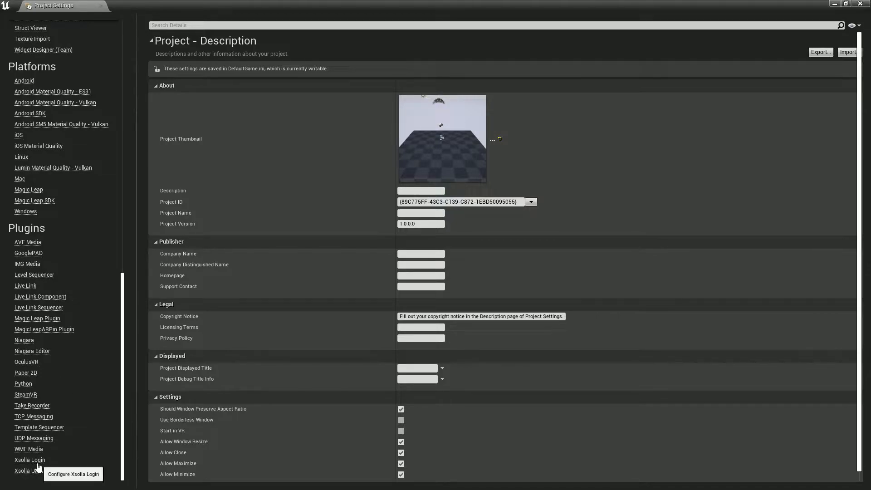
click(29, 459)
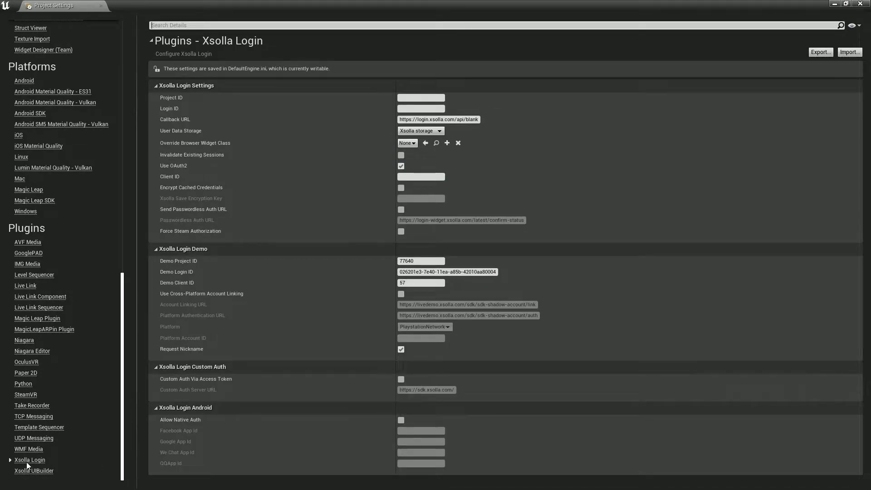
mouse_move(180, 109)
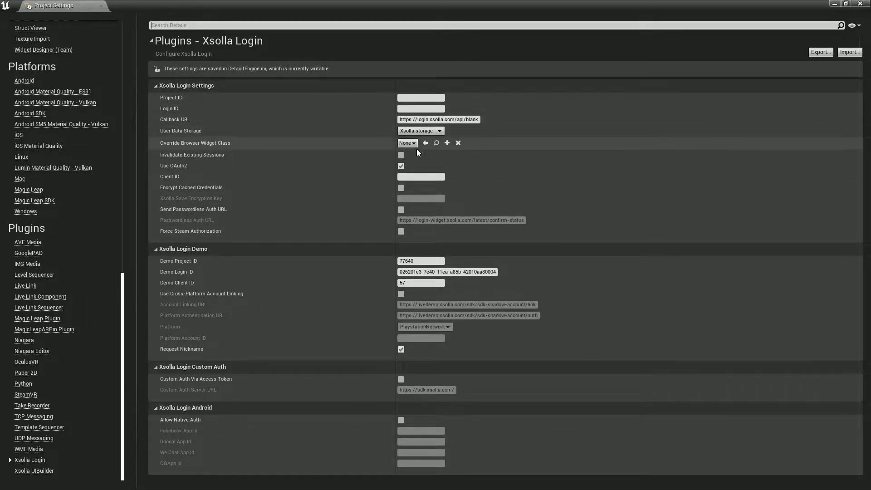
mouse_move(430, 368)
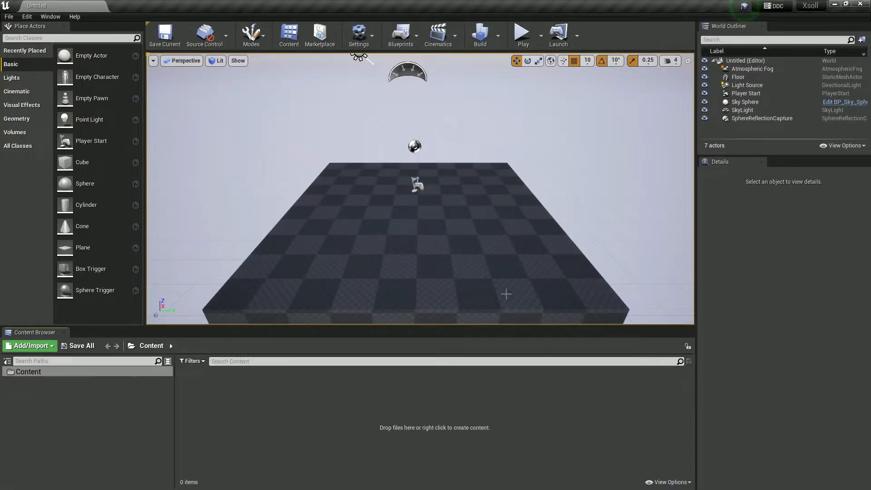
mouse_move(669, 482)
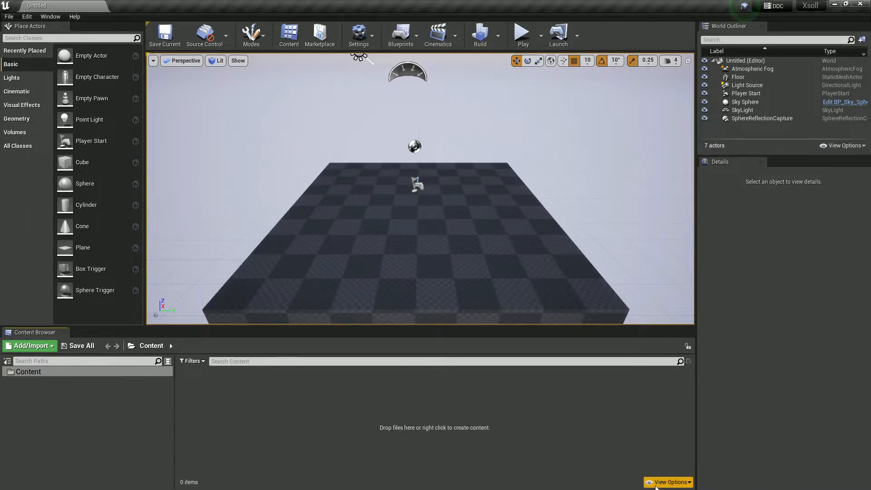
Enable Show Engine and Plugin Content and scroll the sources to XsollaLogin Content.
click(668, 482)
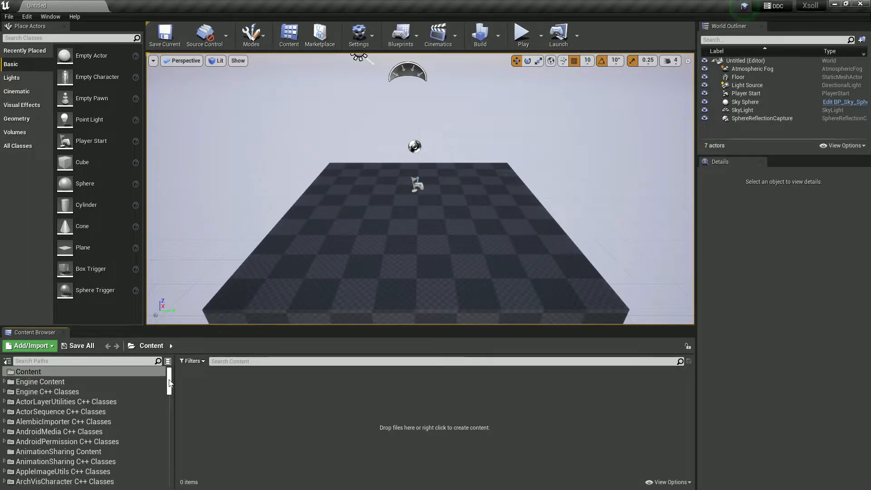
scroll(down, 3)
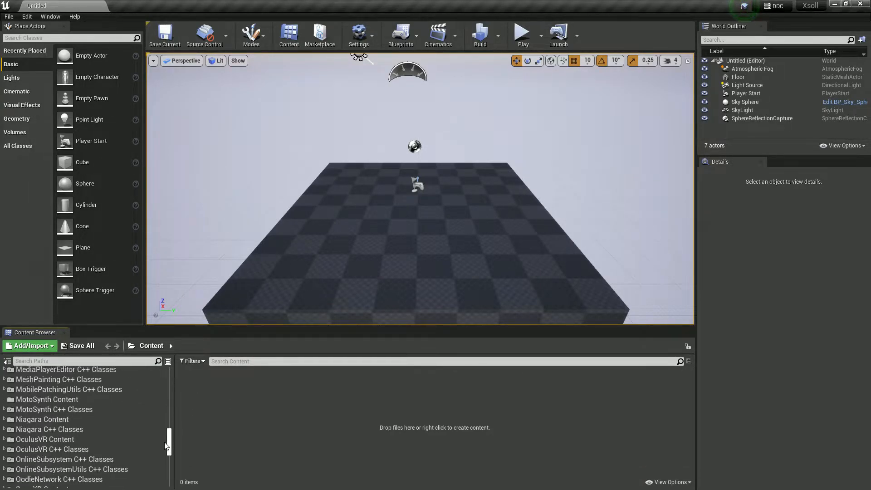
scroll(down, 3)
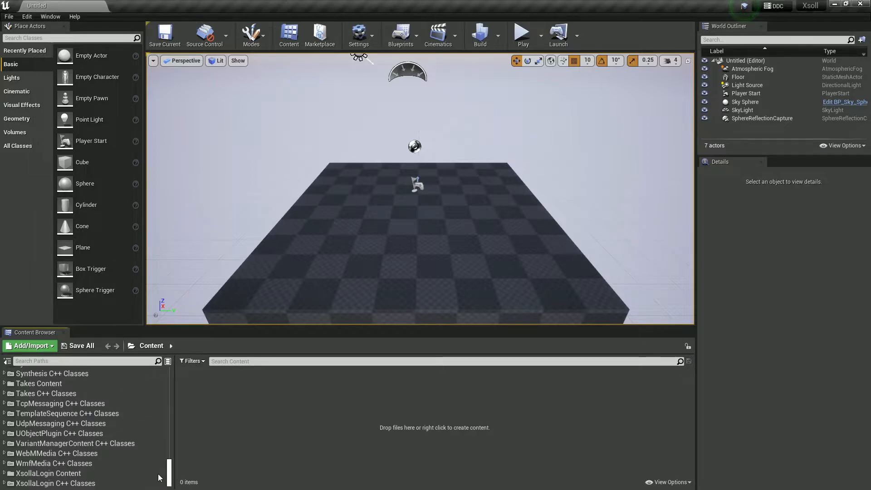
Load Demo_Login from XsollaLogin Content's Maps folder, play it to view the Xsollus login, then stop.
click(49, 473)
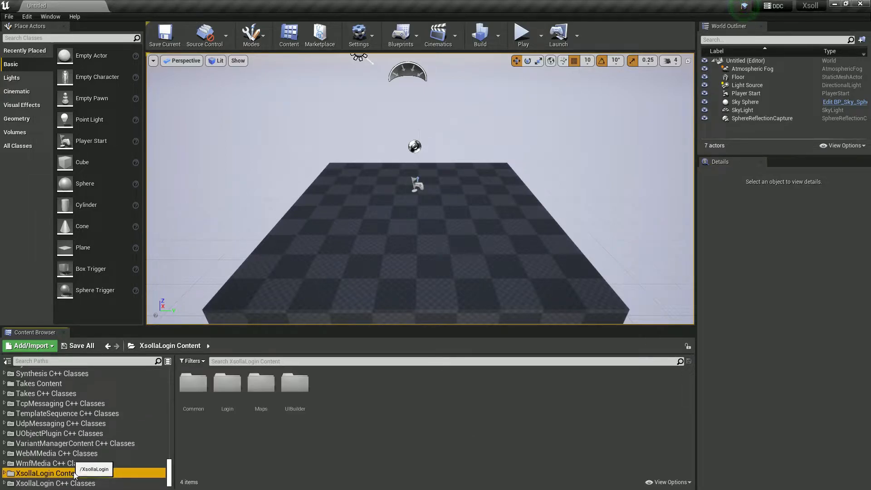
double_click(260, 384)
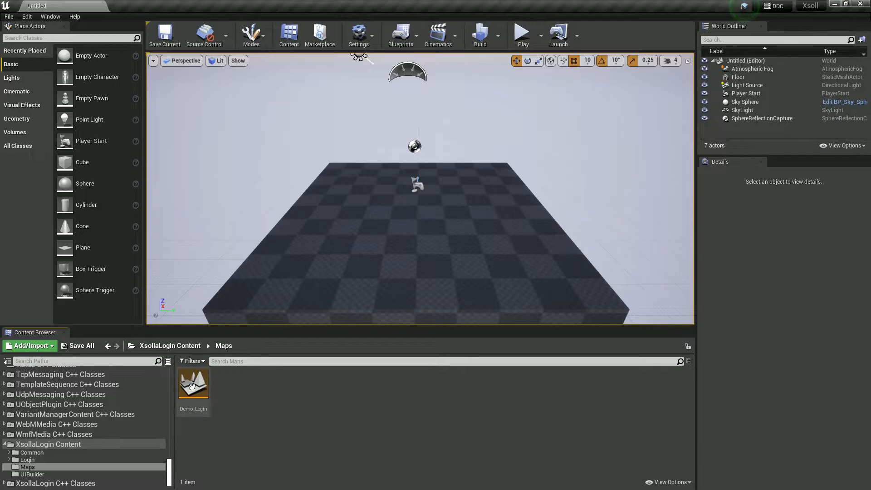
double_click(193, 381)
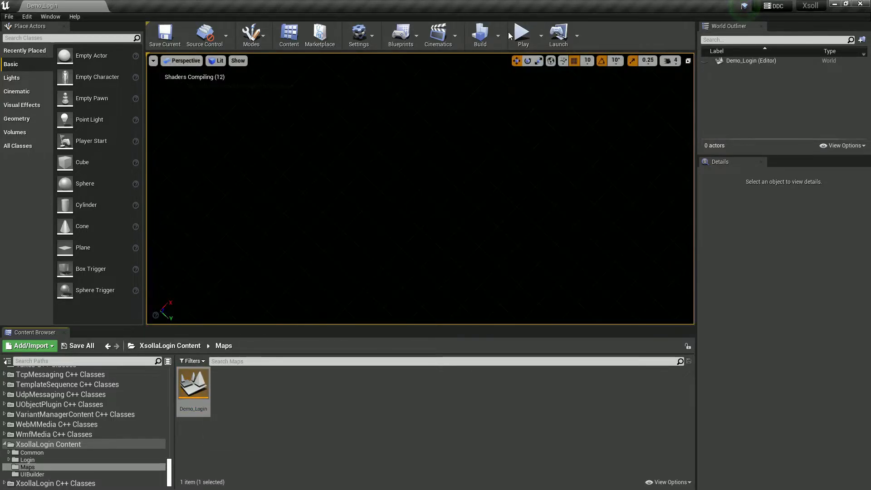
click(521, 33)
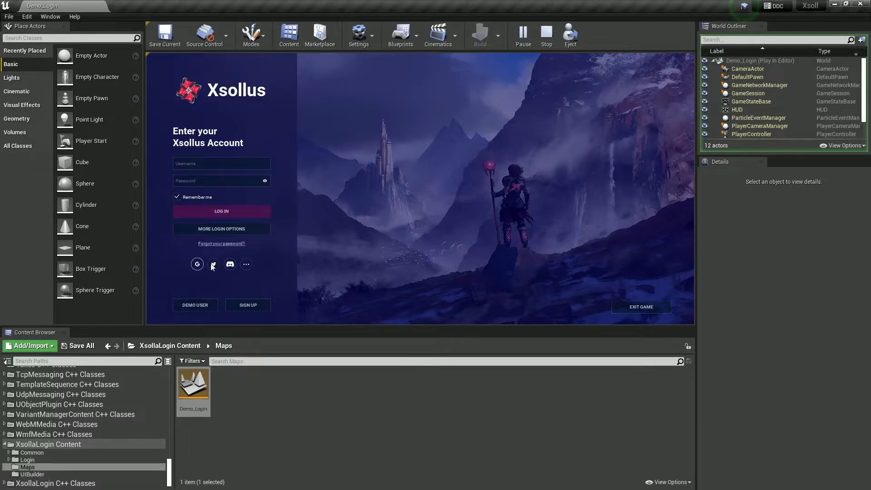
click(547, 34)
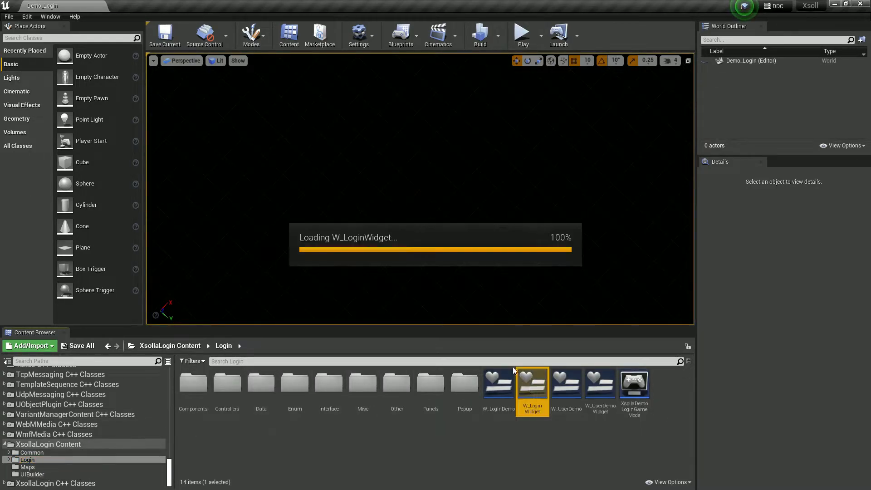
Open W_LoginWidget and scroll through its social-login authentication Event Graph.
double_click(532, 382)
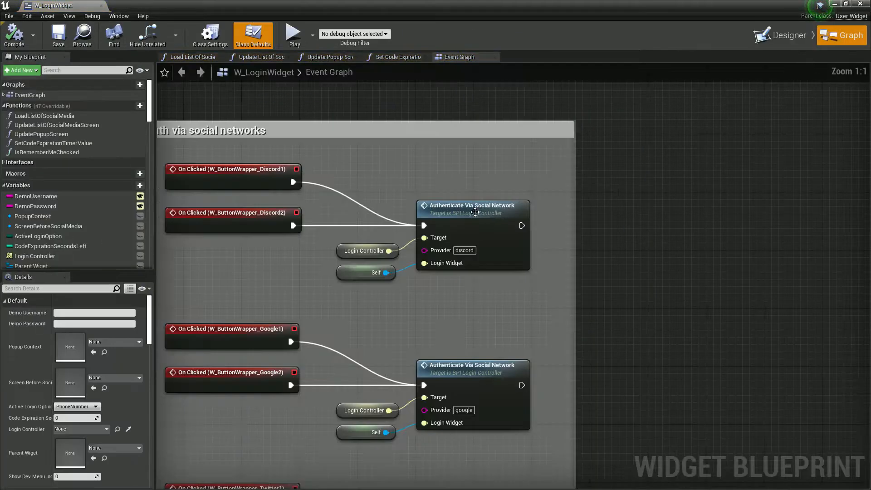
scroll(down, 3)
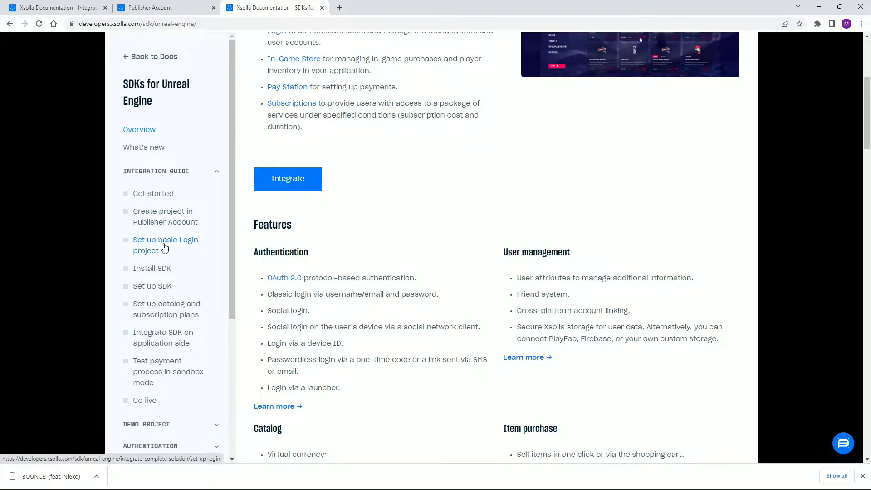
Read the Set up basic Login project guide through its Configure and Save changes steps.
click(165, 244)
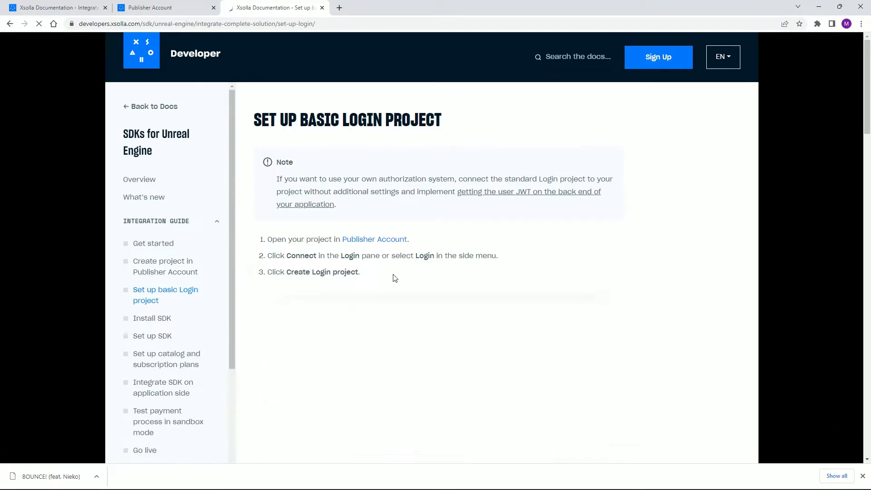
scroll(down, 3)
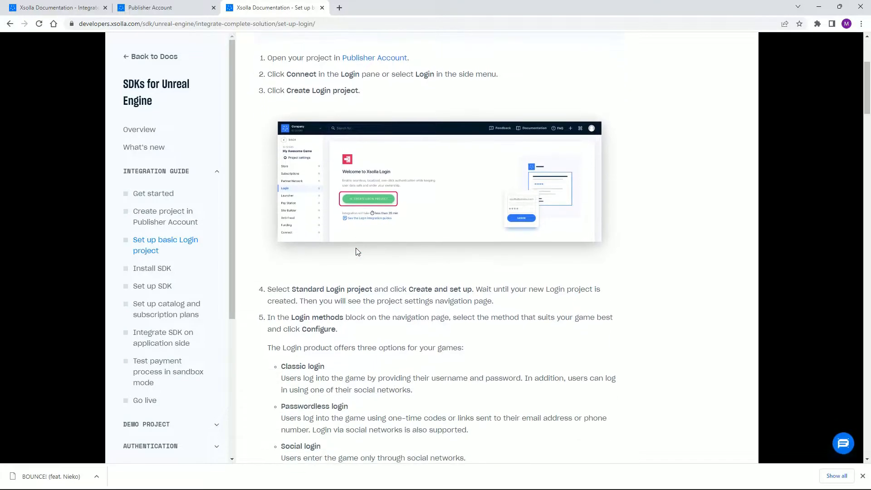
scroll(down, 3)
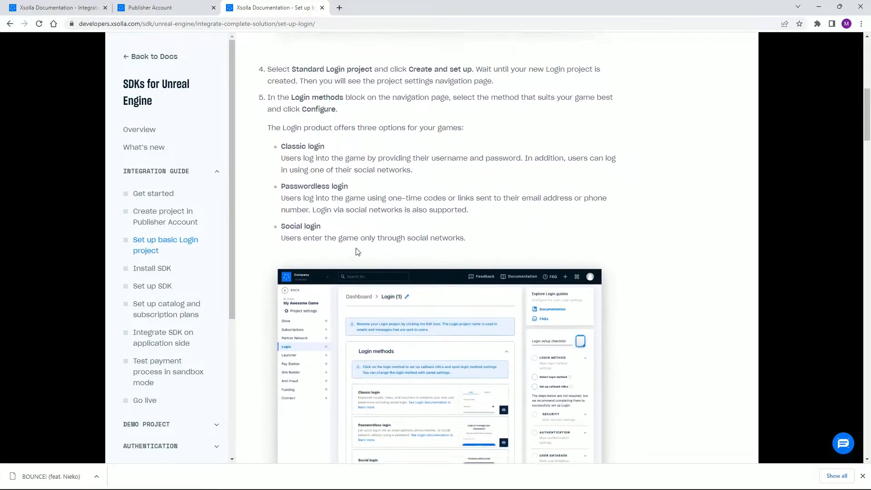
scroll(down, 3)
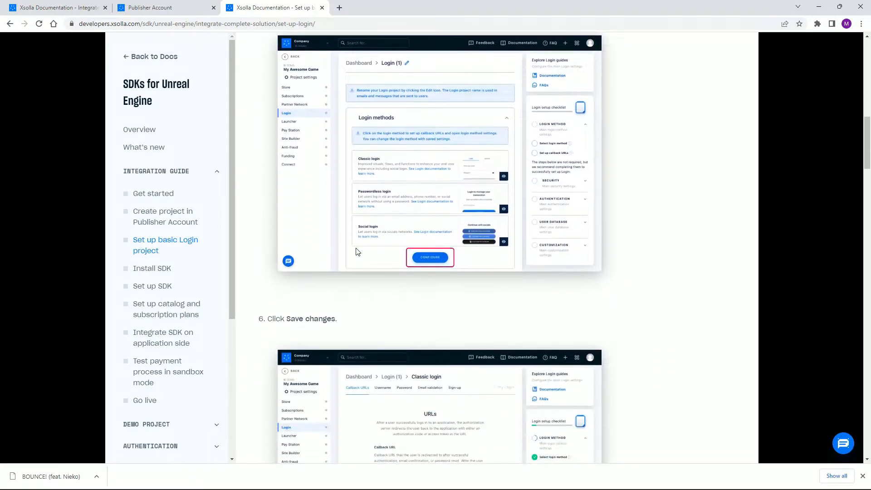
scroll(down, 3)
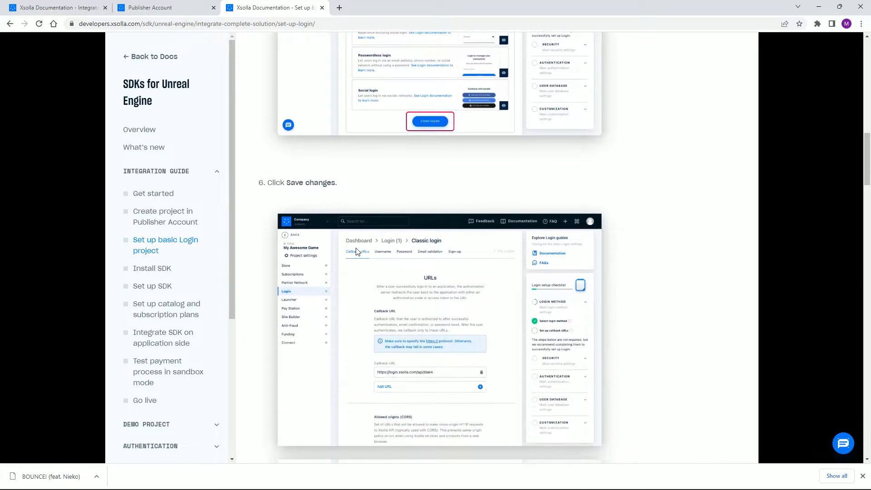
click(149, 7)
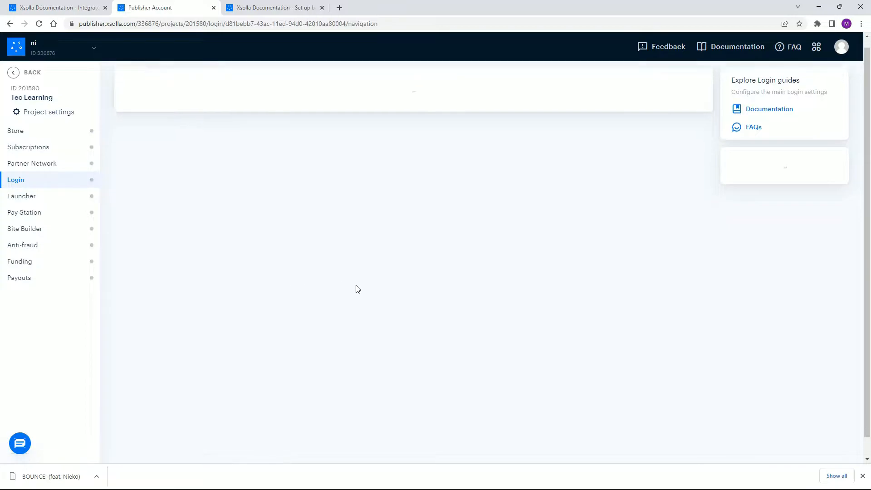
Start deleting the existing Login (1) project from its settings page.
scroll(down, 3)
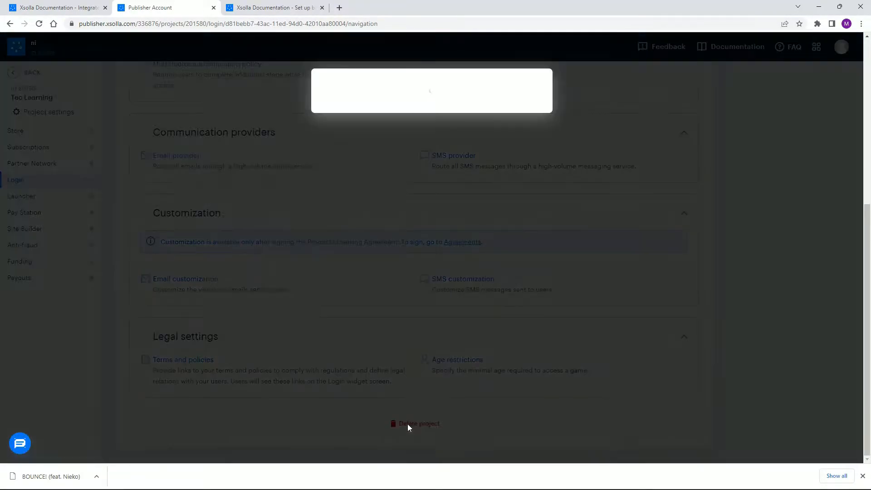
click(418, 423)
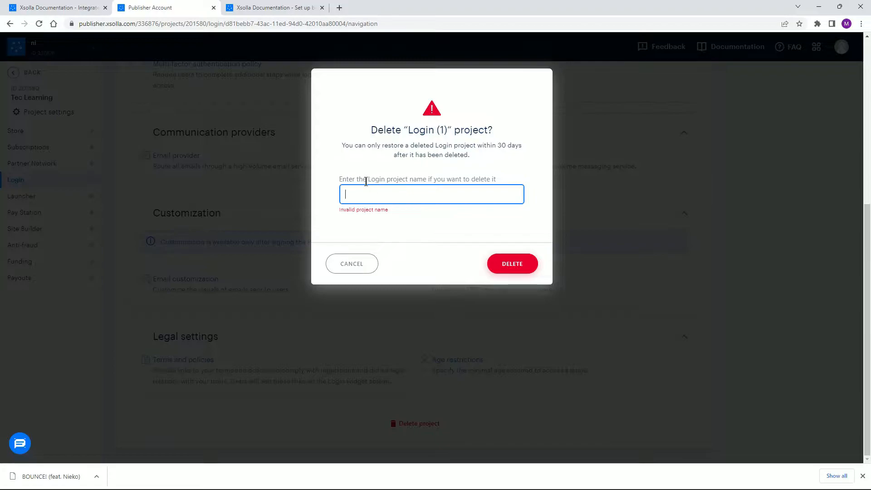
right_click(376, 179)
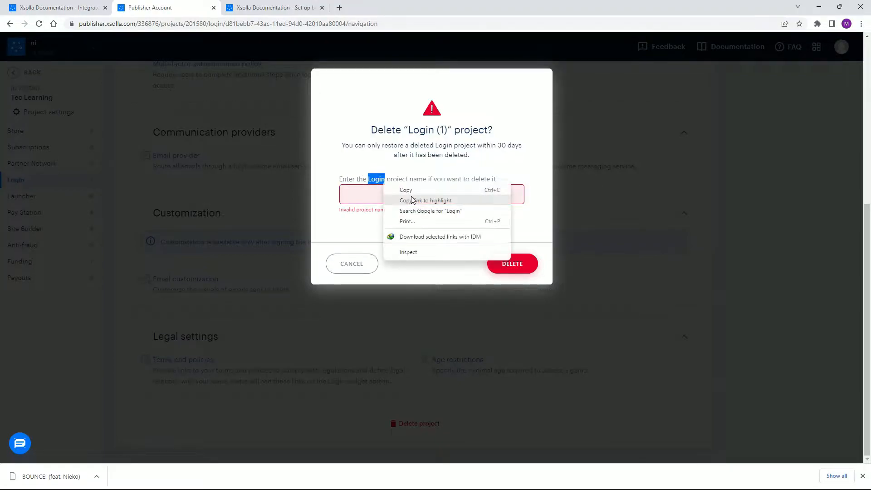
click(431, 194)
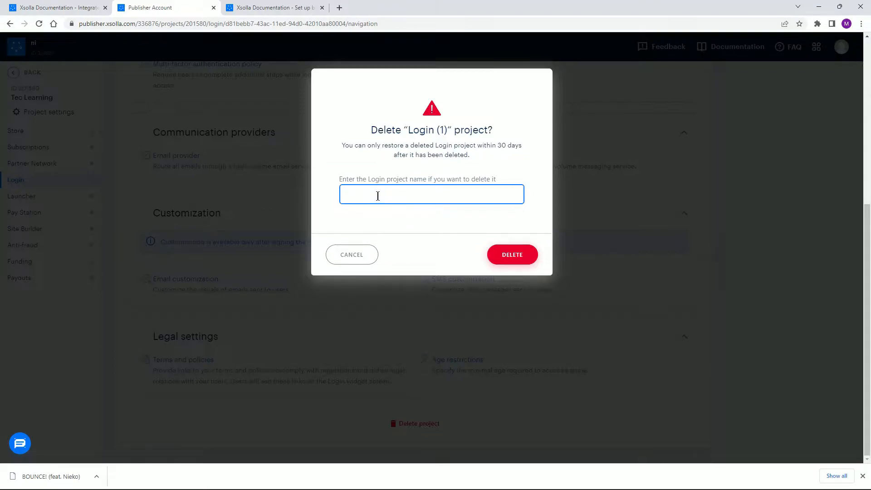
Confirm the deletion by entering the name 'Login (1)', then close the confirmation.
text(ni)
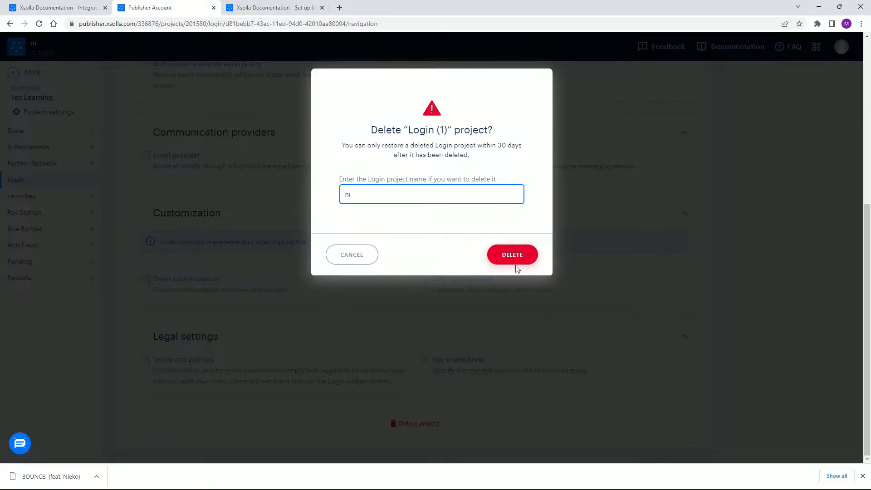
key(Backspace)
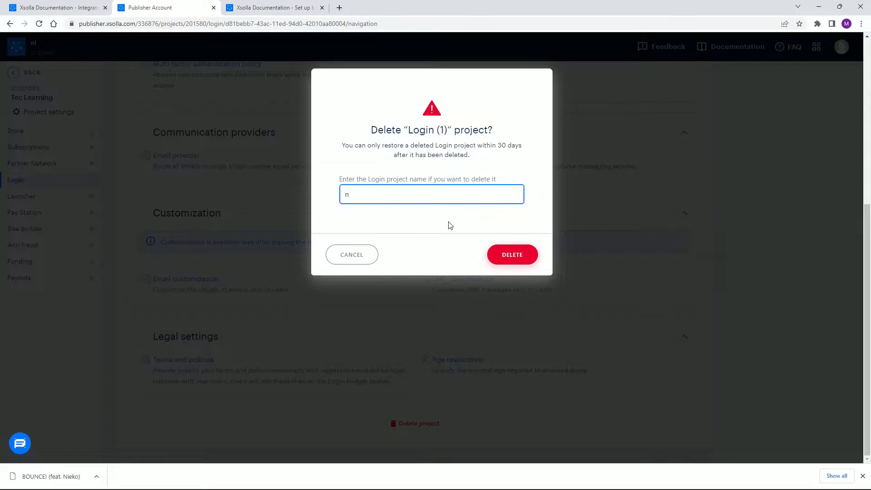
double_click(426, 131)
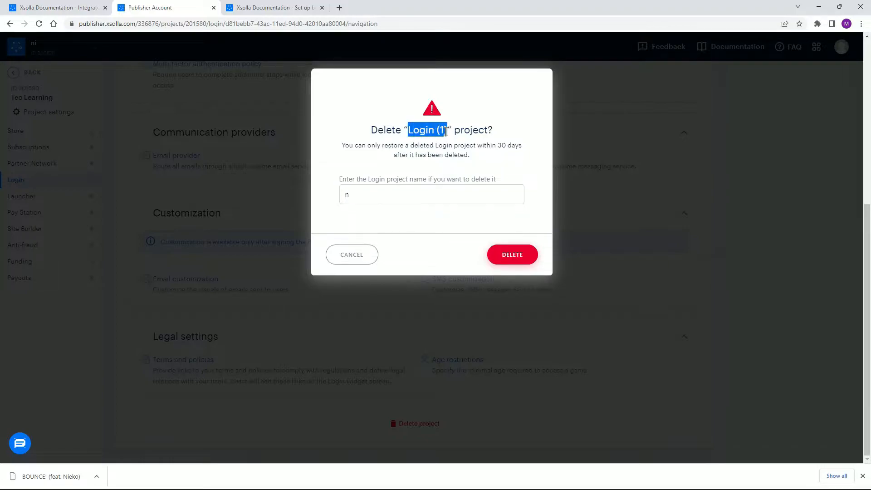
click(431, 194)
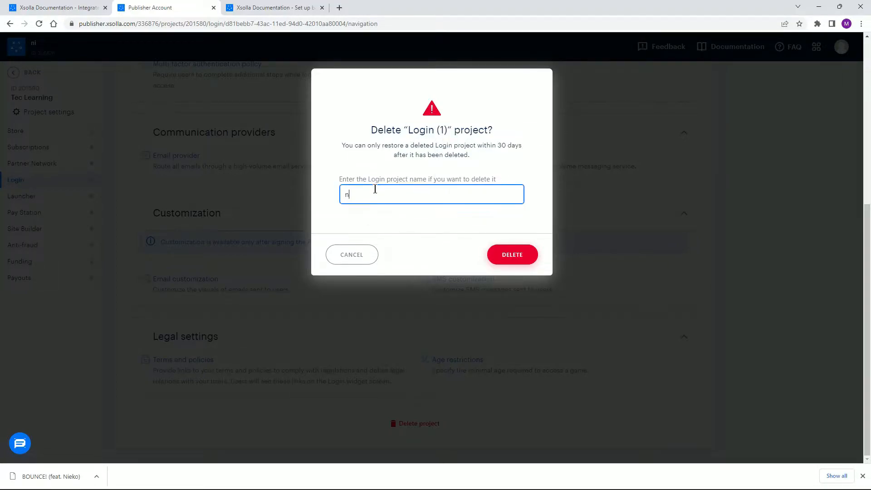
text(Login (1))
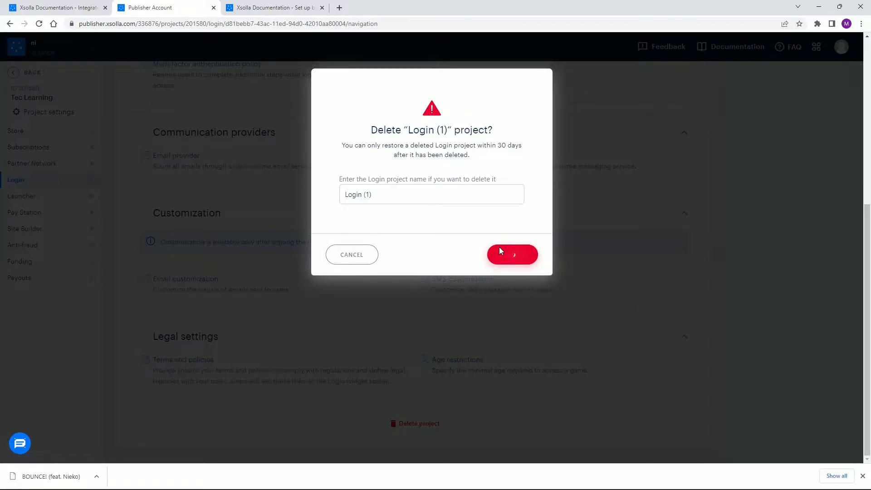
click(512, 254)
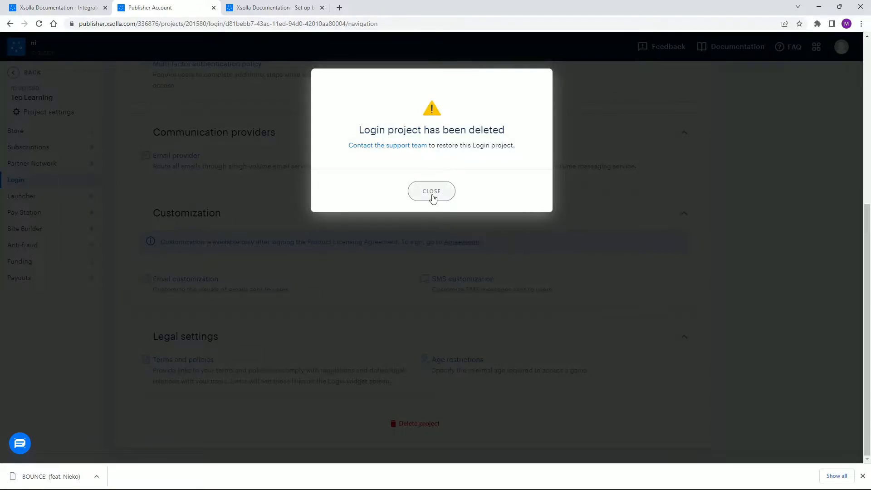
click(431, 191)
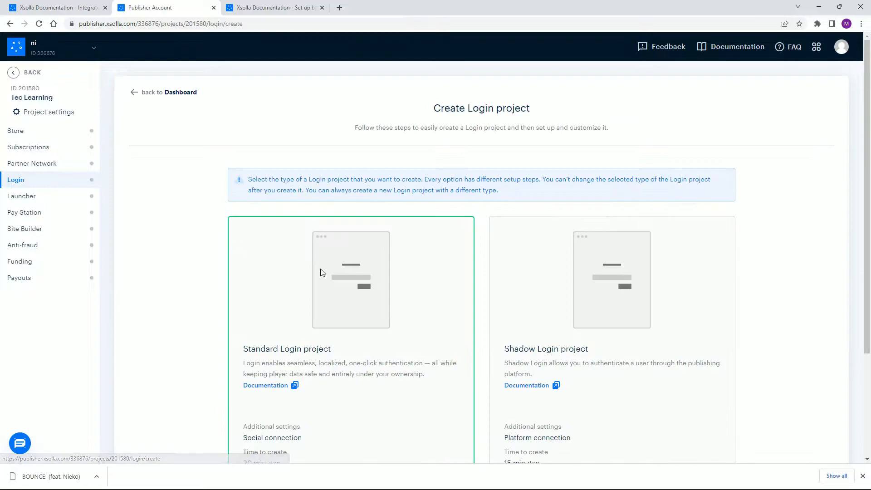
Choose the Standard Login project type and create the new project.
click(351, 352)
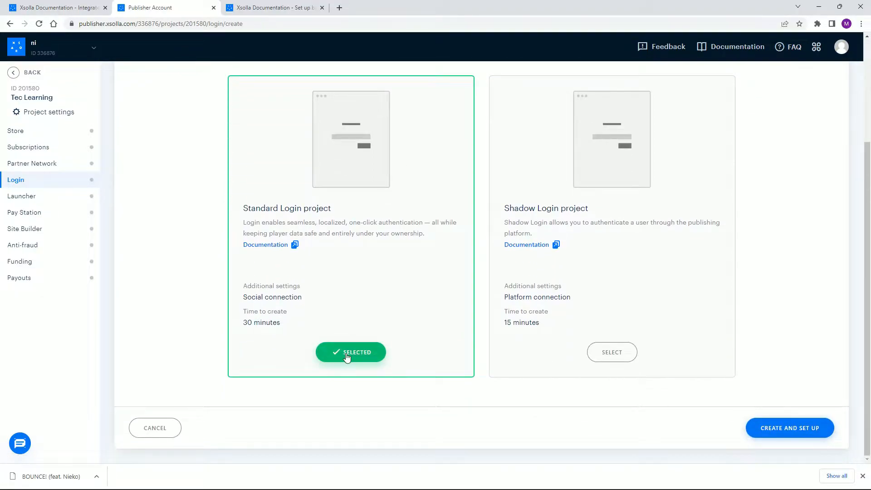
click(789, 427)
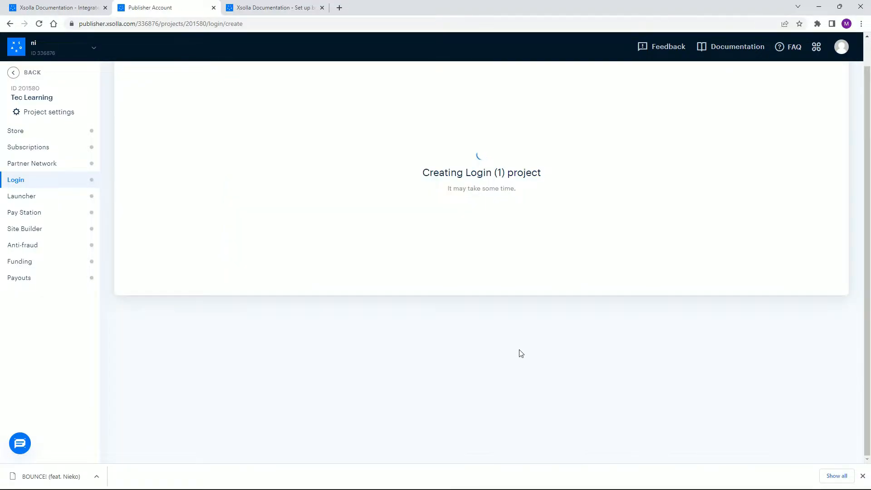
mouse_move(502, 204)
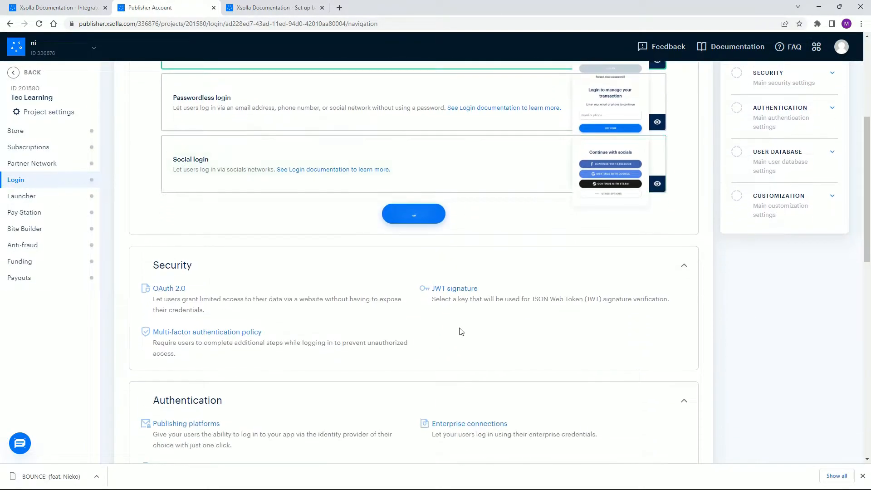
Save Classic login as Login (1)'s login method and browse its project sections.
click(413, 213)
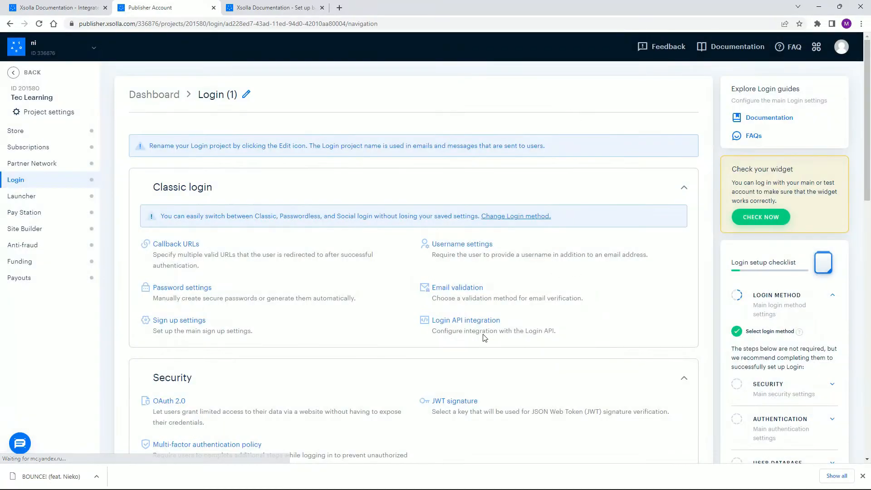
scroll(down, 3)
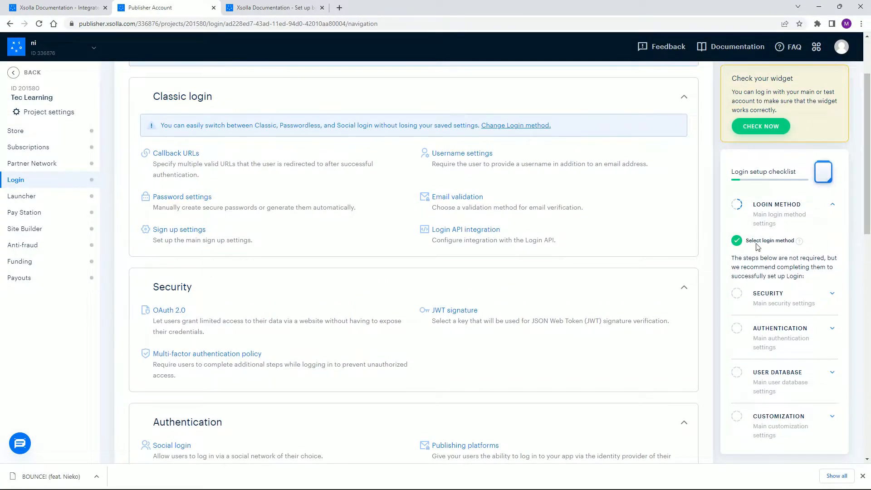
scroll(down, 3)
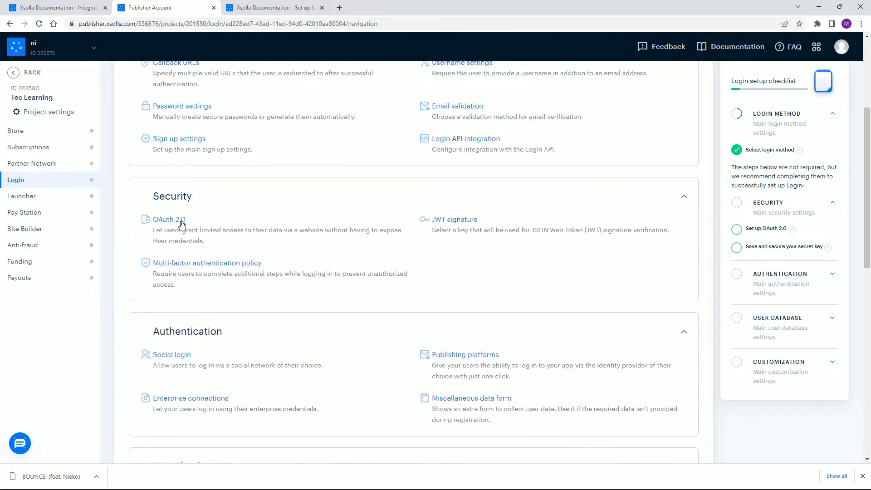
scroll(down, 3)
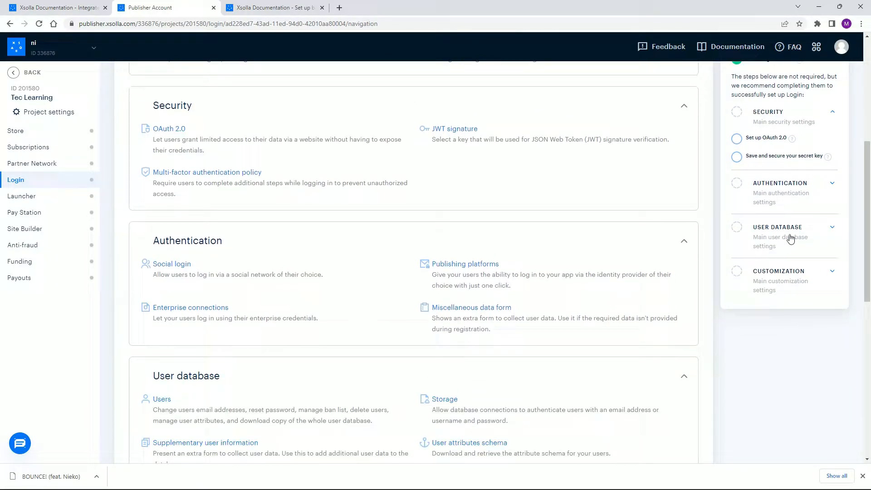
scroll(down, 3)
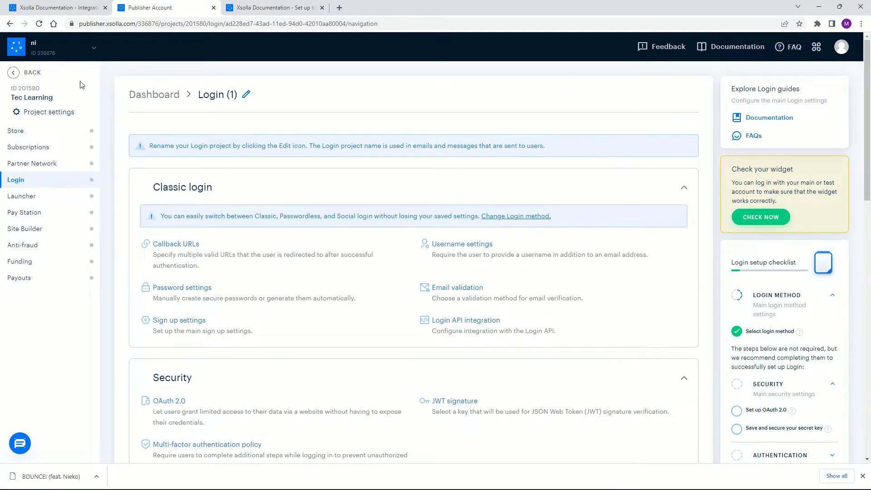
click(272, 7)
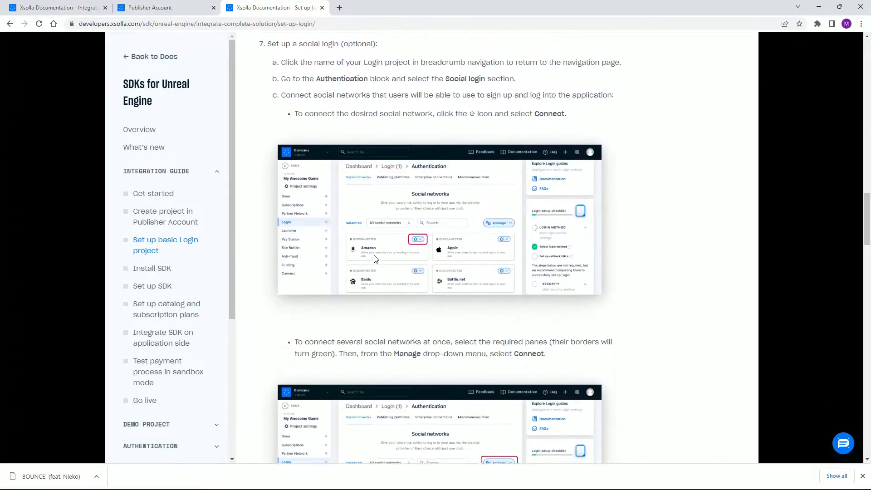
Read the guide's OAuth 2.0 and Login ID steps, then view Login (1)'s dashboard.
scroll(down, 3)
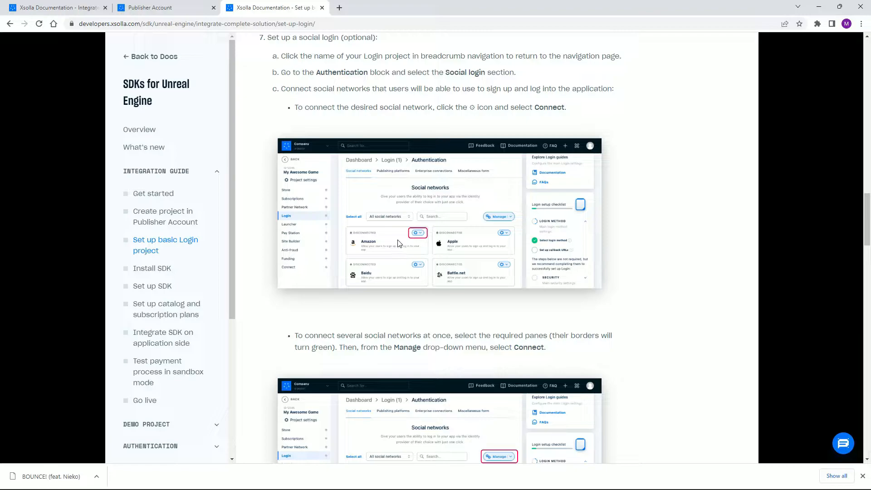
scroll(down, 3)
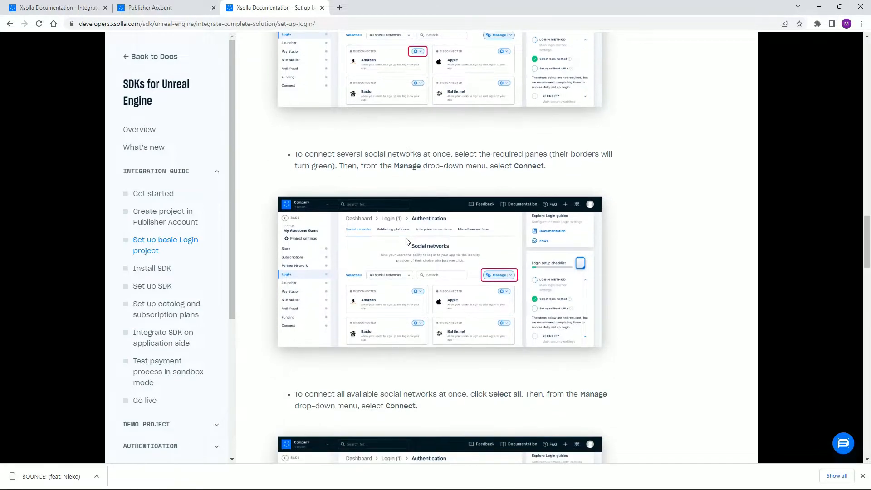
scroll(down, 3)
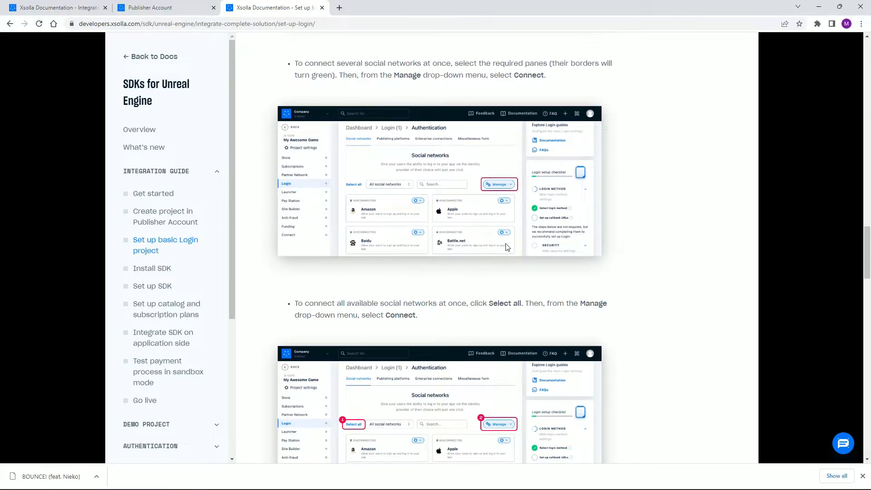
scroll(down, 3)
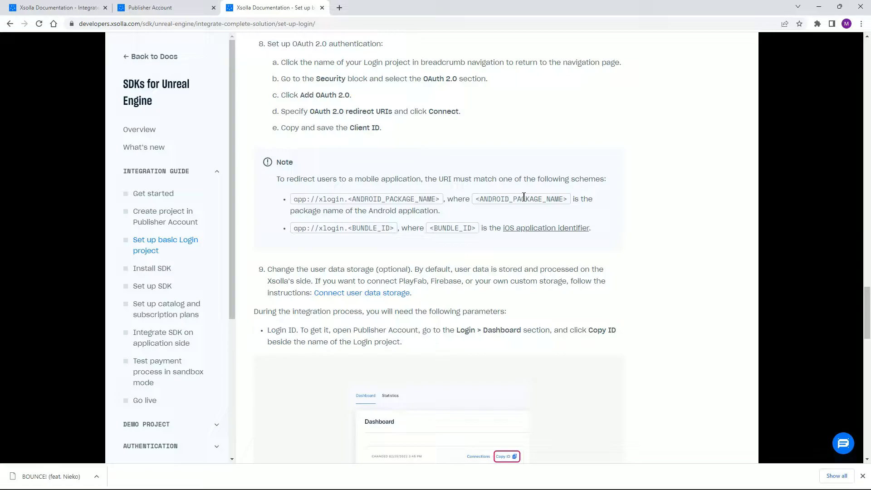
scroll(down, 3)
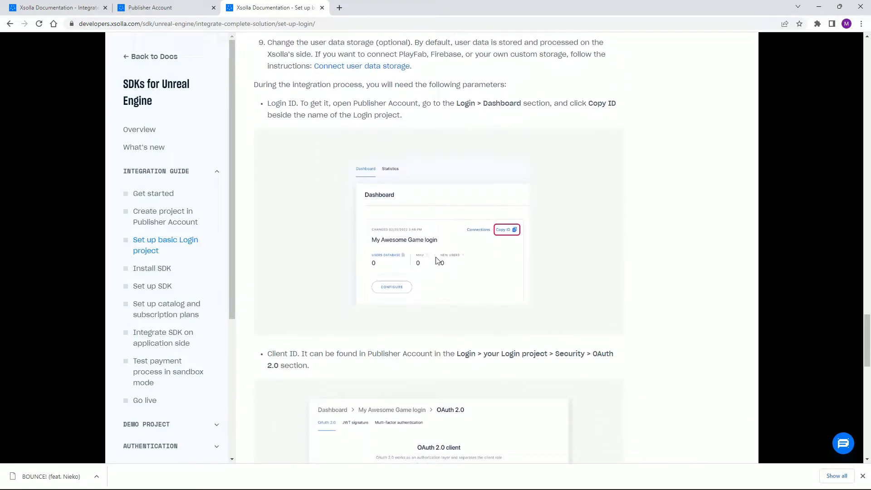
mouse_move(402, 238)
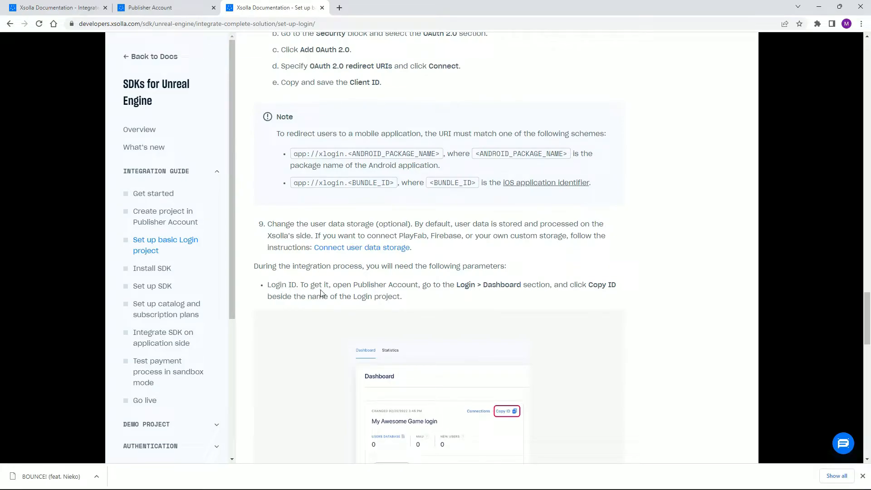
mouse_move(520, 295)
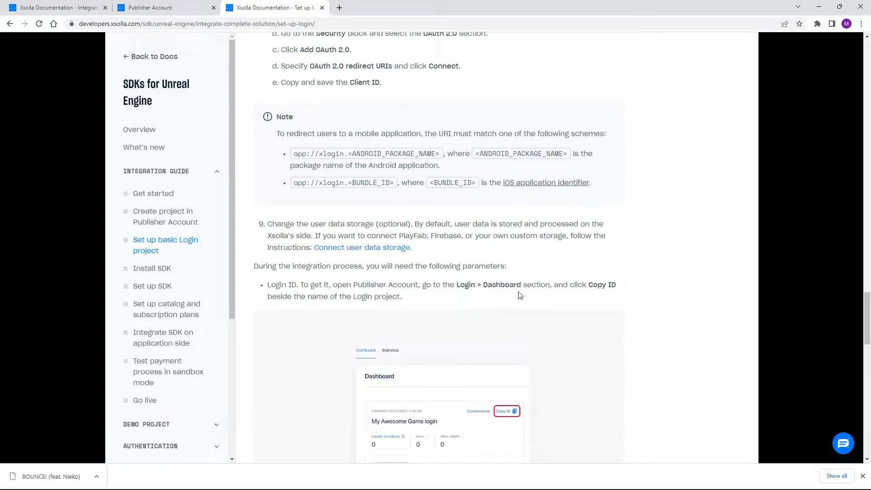
scroll(down, 3)
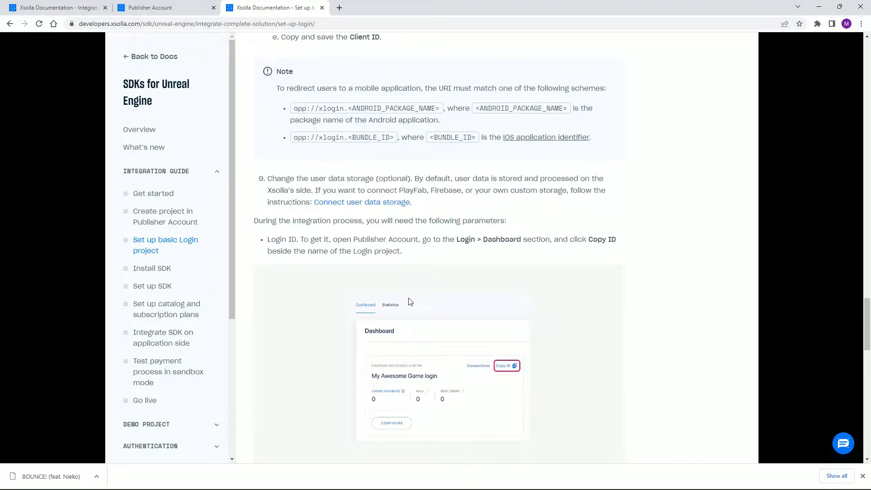
click(149, 8)
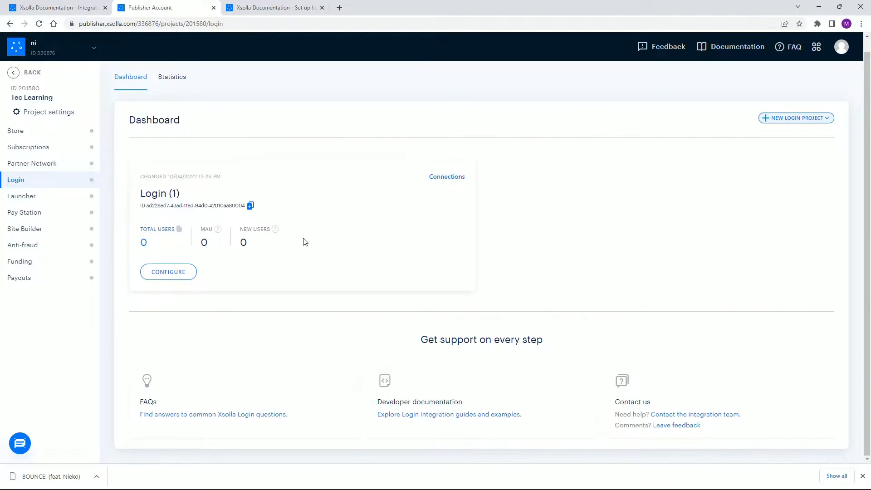
click(446, 177)
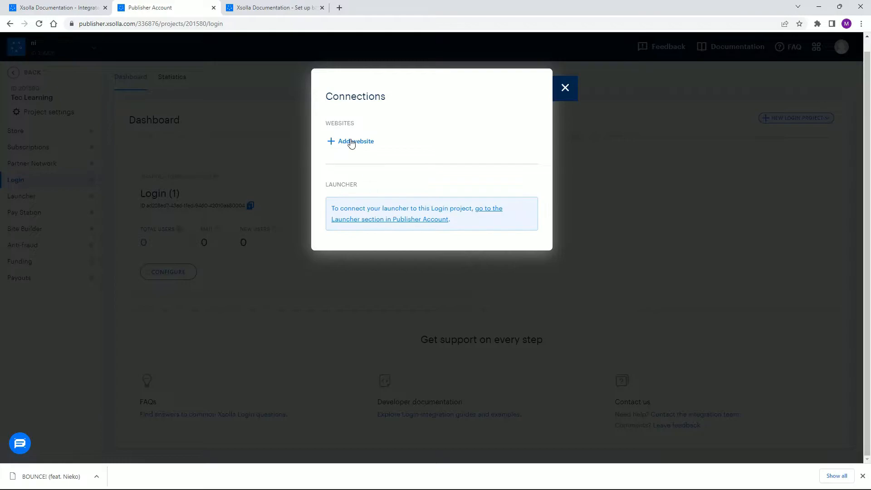
click(355, 141)
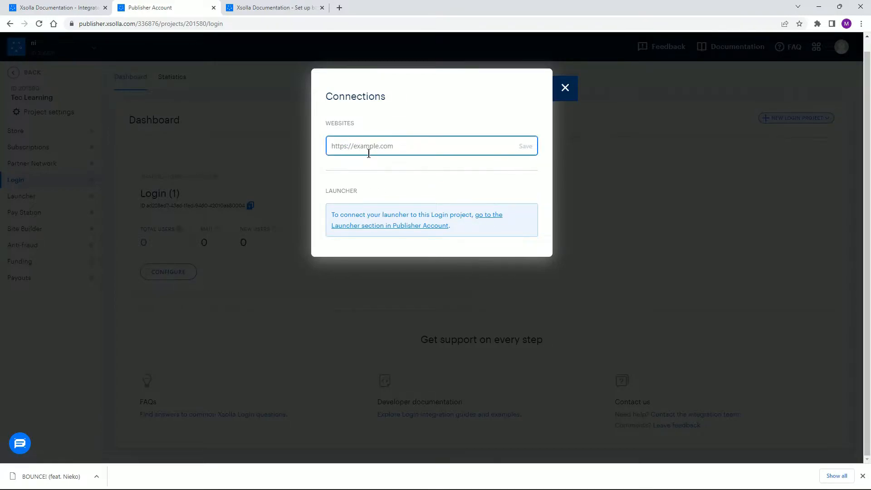
text(ht)
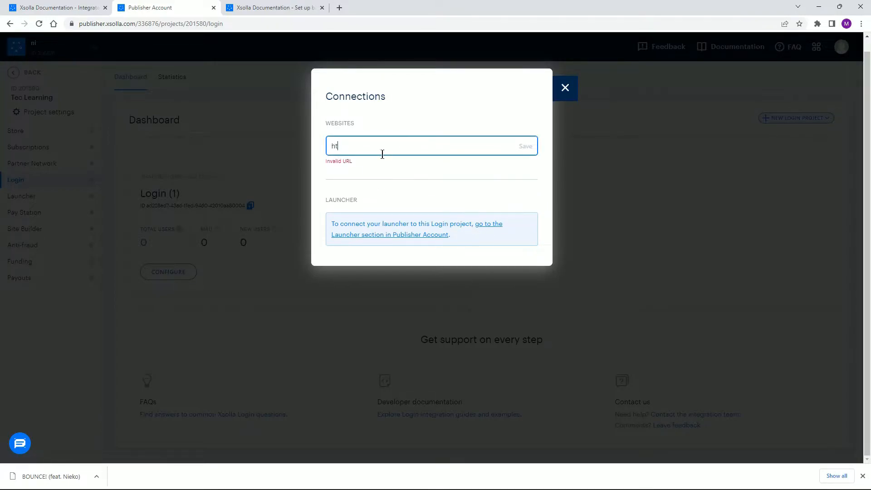
text(tp://)
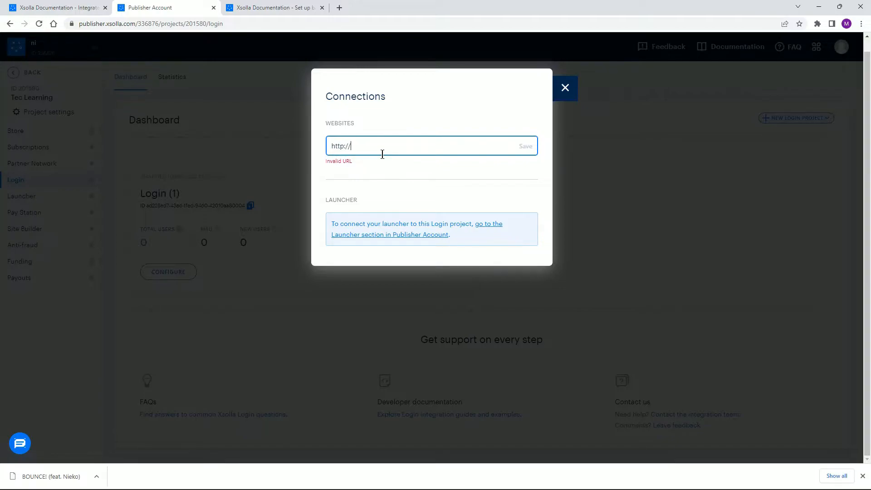
text(www.g)
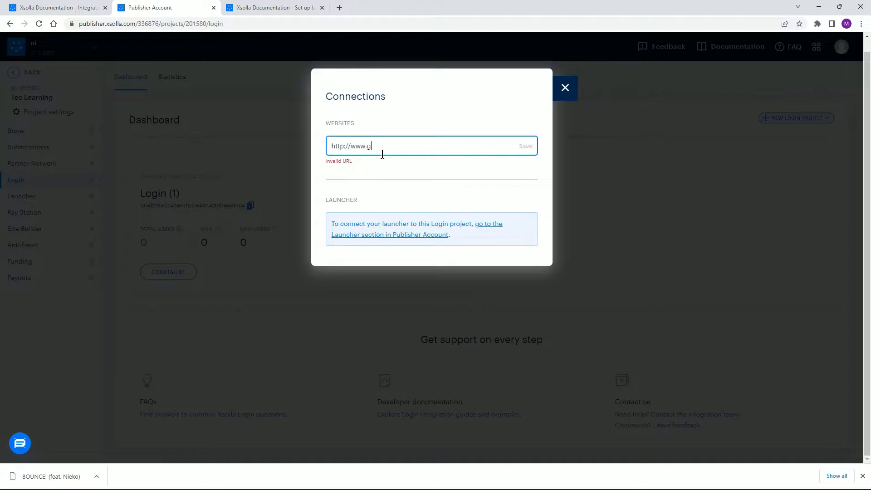
text(oo)
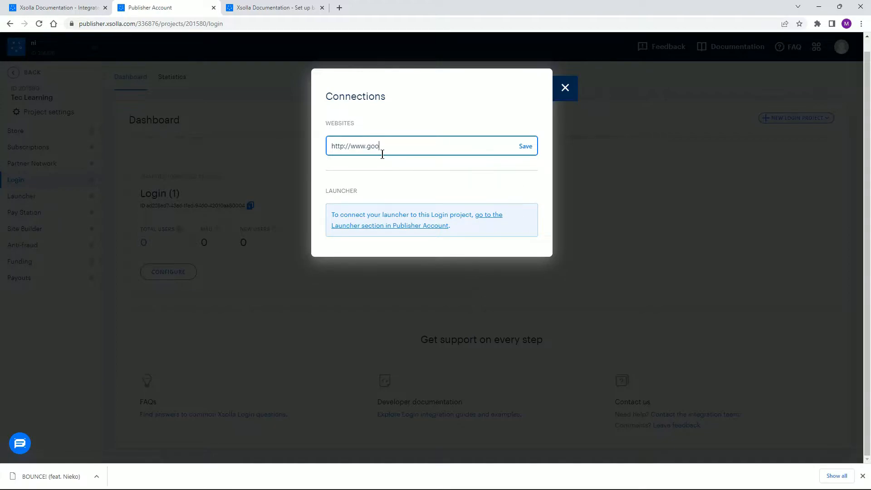
text(gle.com)
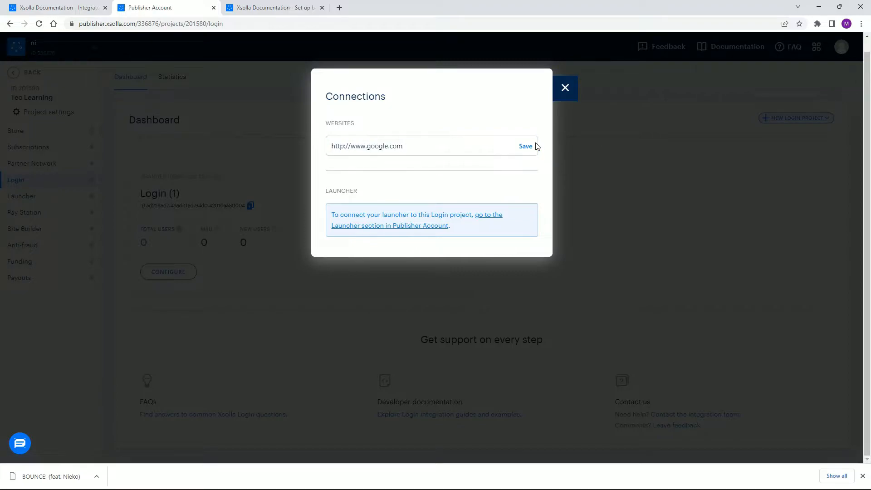
click(525, 146)
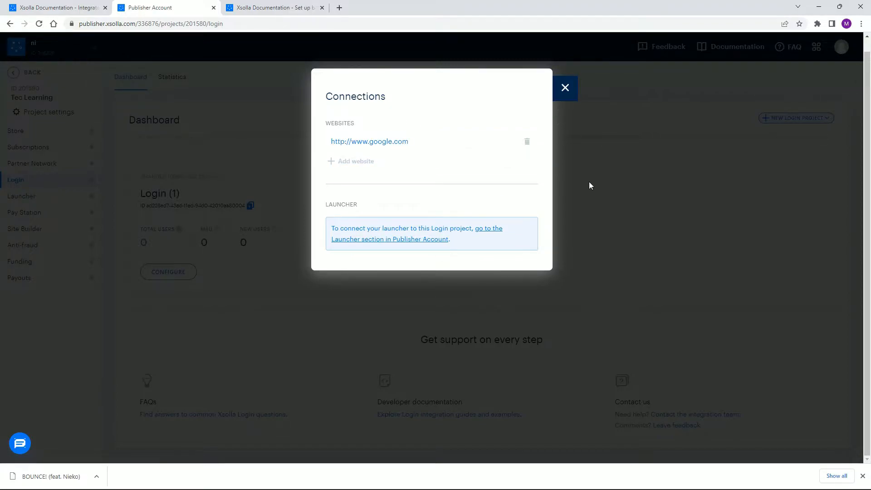
mouse_move(378, 242)
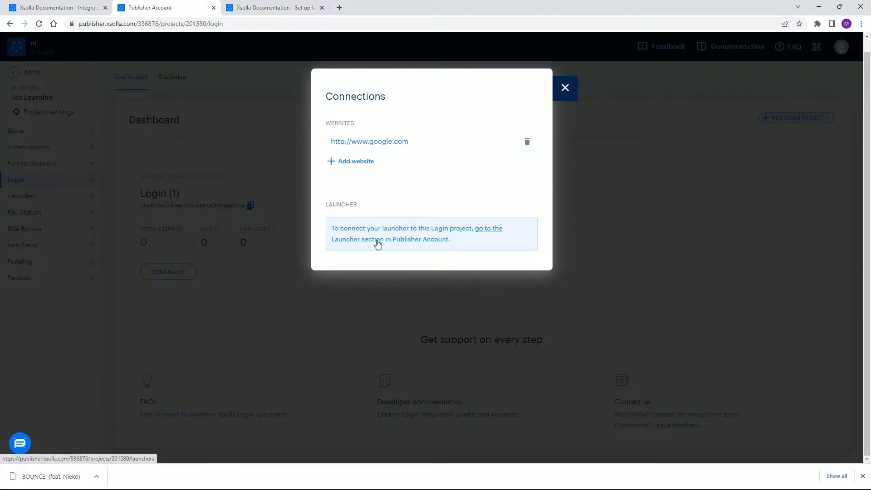
click(389, 233)
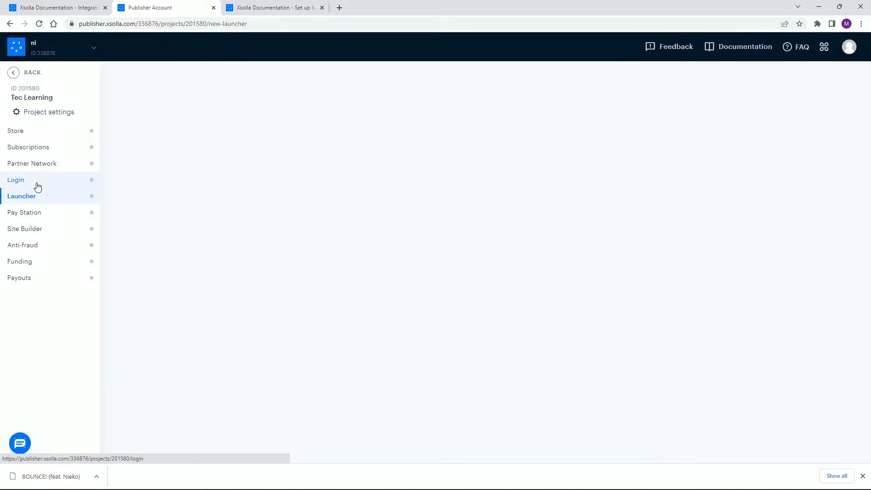
Return to Login (1)'s dashboard after rechecking the documentation's Login ID step.
click(16, 179)
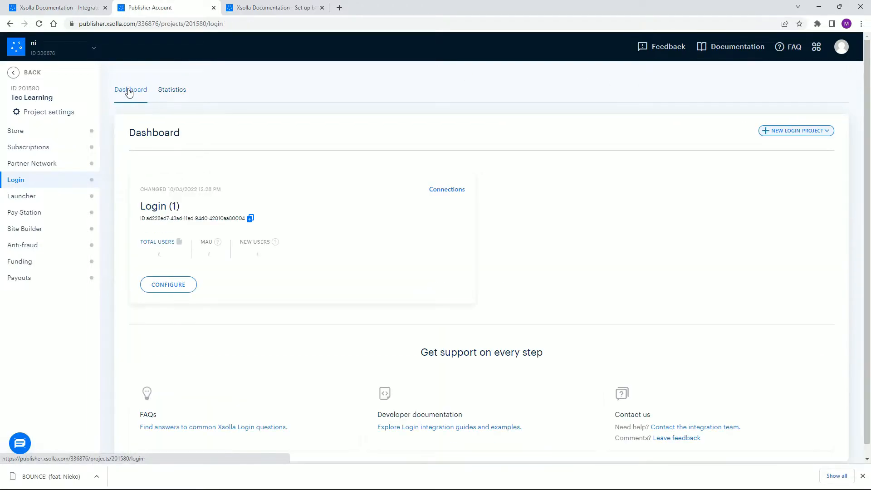
click(272, 7)
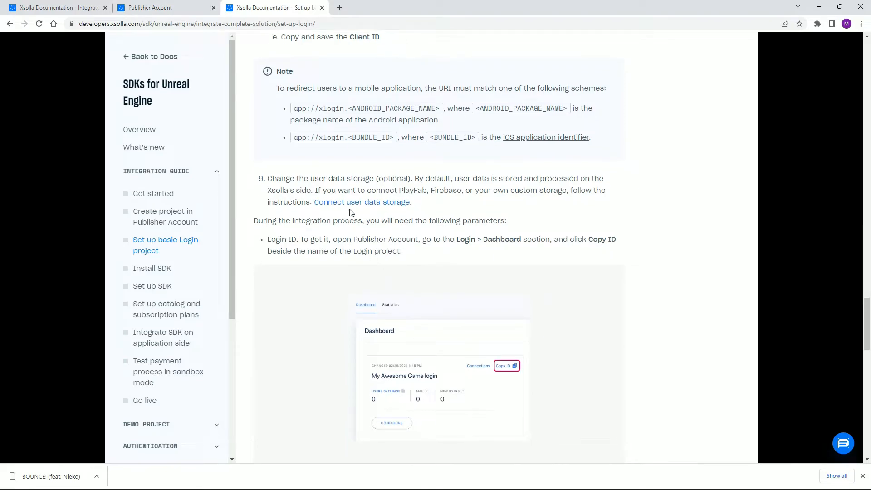
scroll(down, 3)
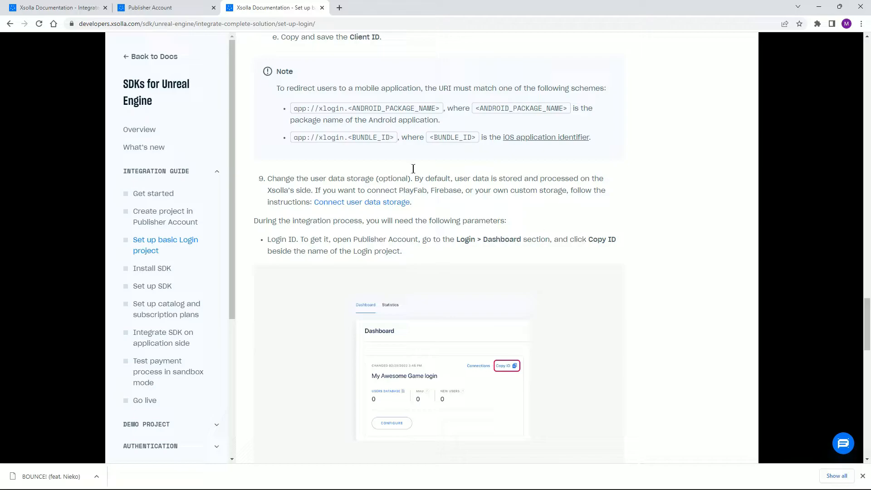
click(166, 7)
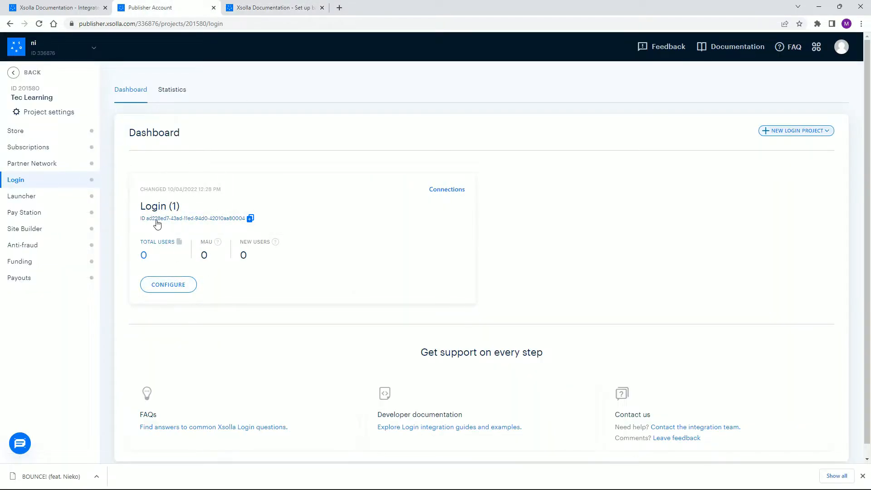
Mark the Login setup and Install SDK guide steps done, reaching Set up SDK.
right_click(173, 222)
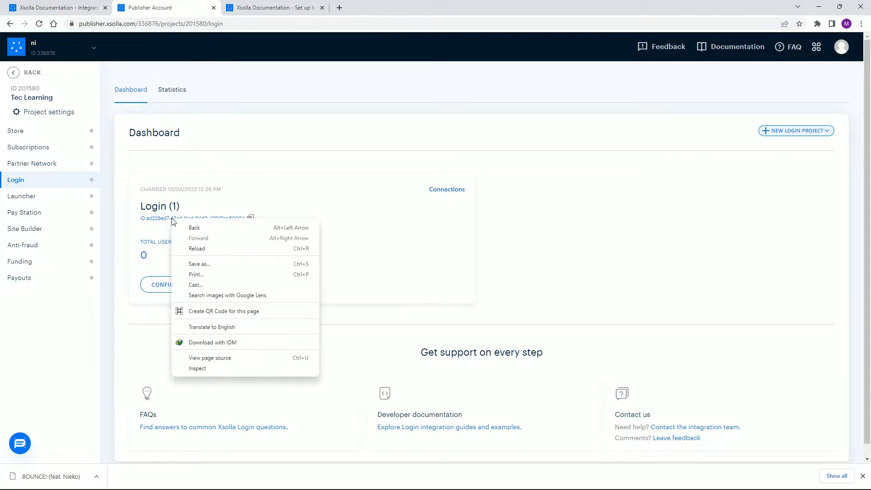
click(272, 8)
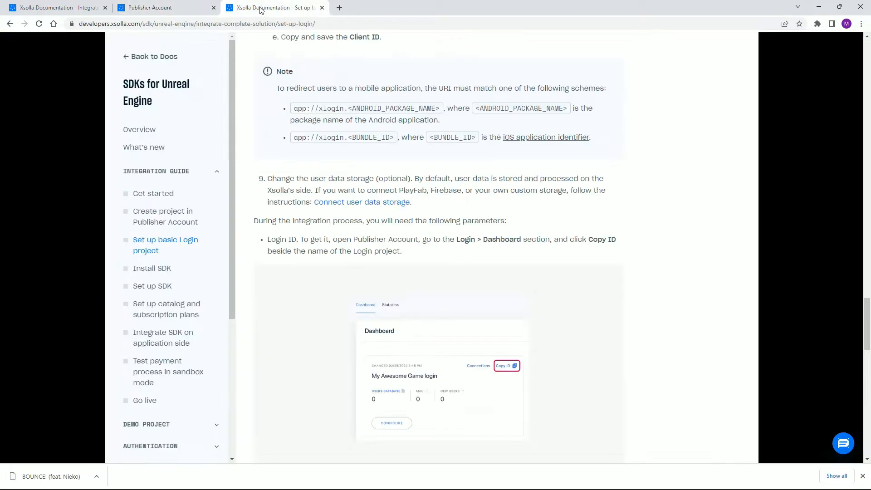
scroll(down, 3)
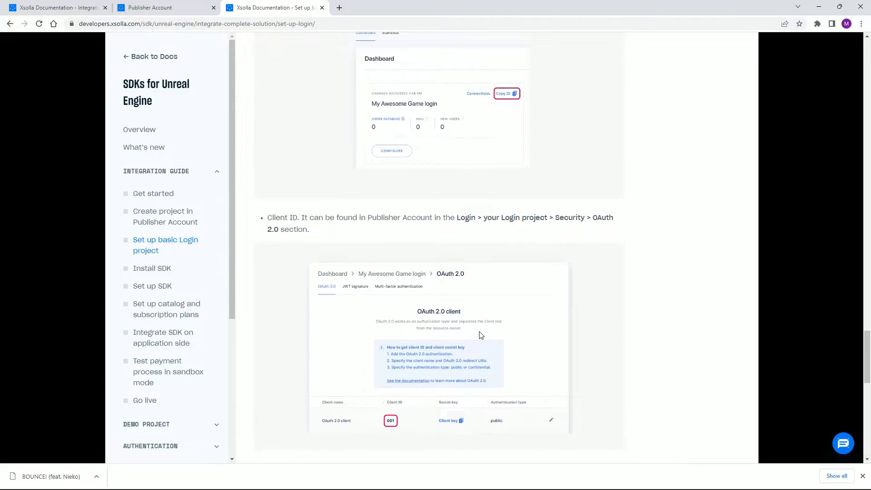
scroll(down, 3)
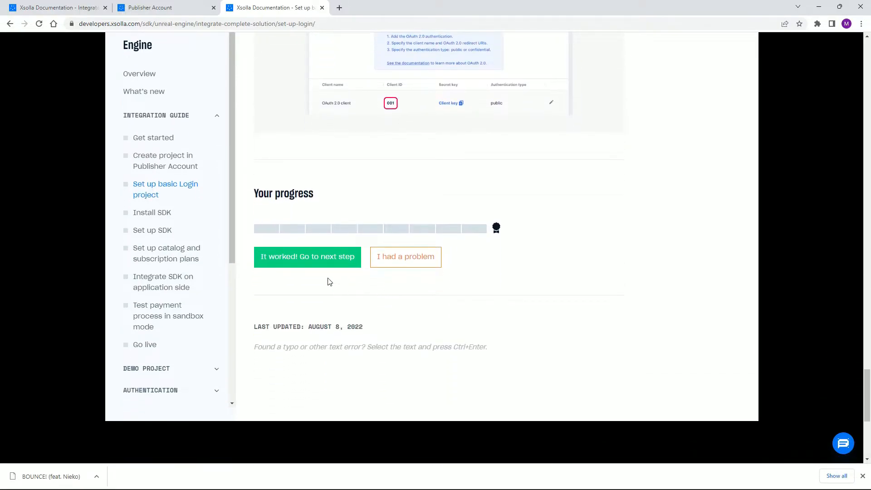
click(153, 212)
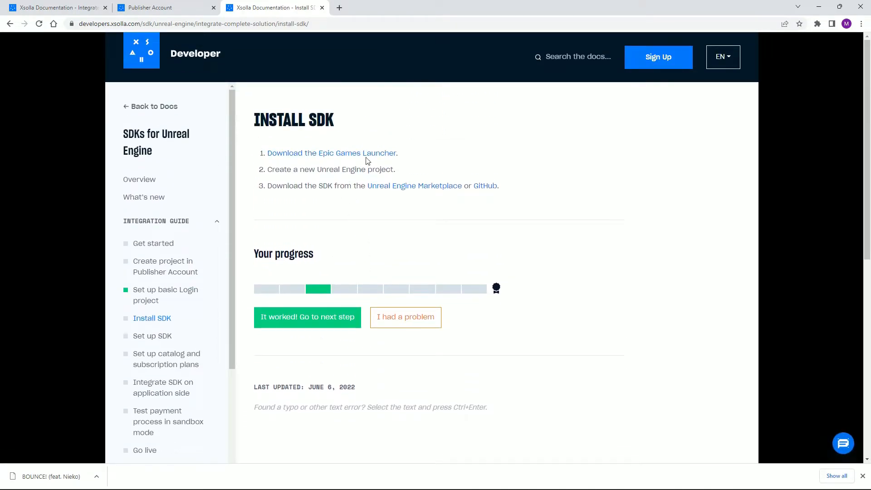
click(307, 317)
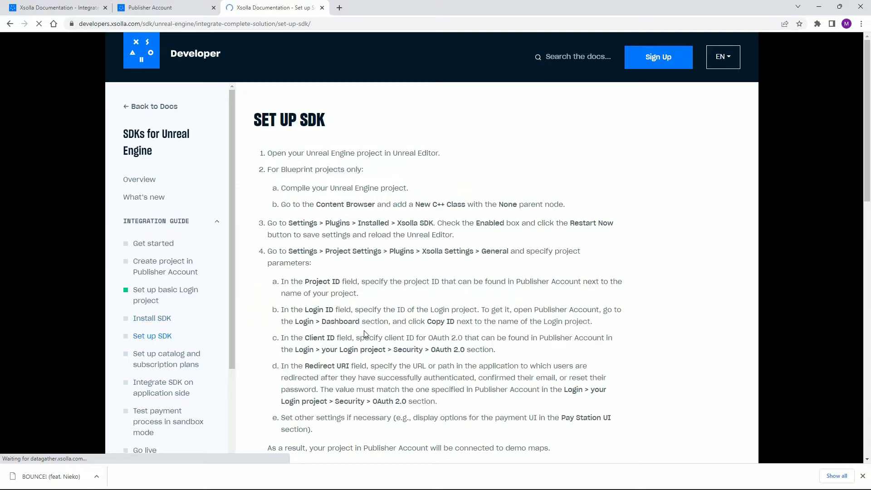
scroll(down, 3)
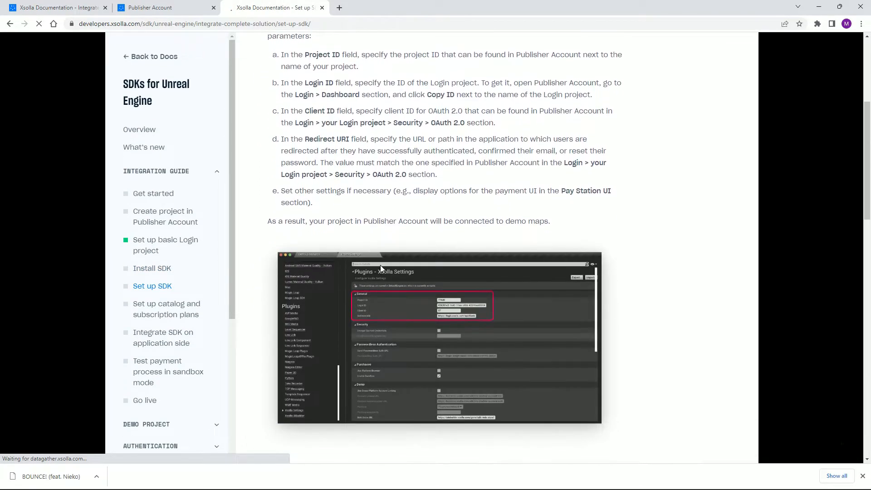
scroll(down, 3)
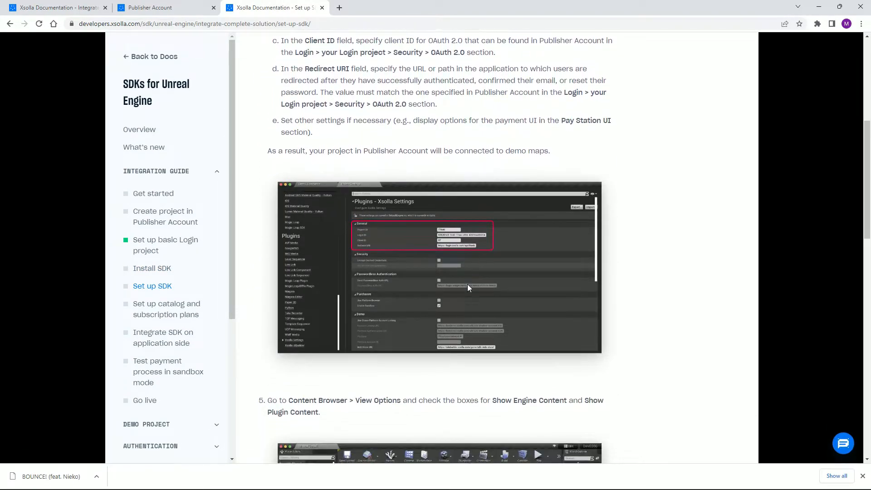
scroll(down, 3)
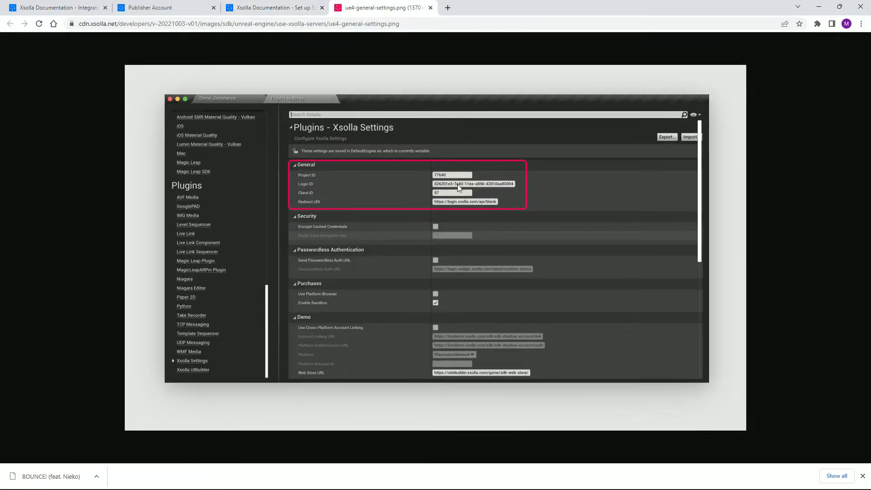
mouse_move(483, 190)
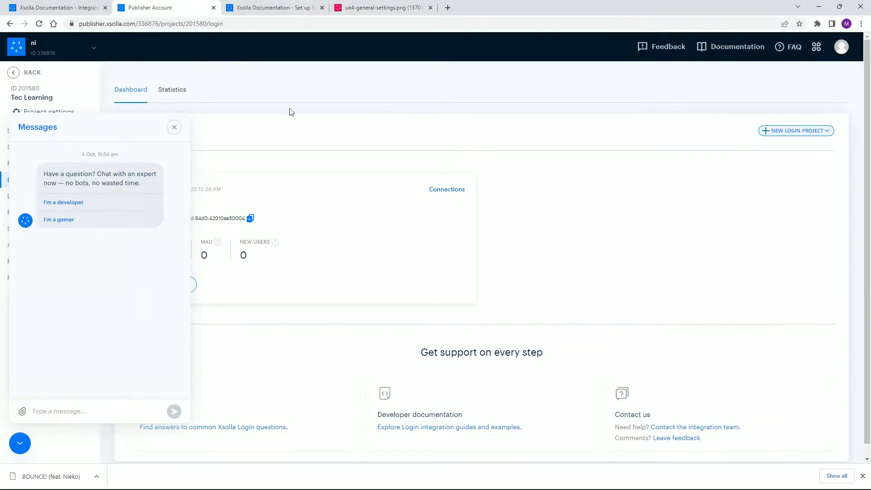
Copy Login (1)'s project ID from the Login dashboard.
click(174, 127)
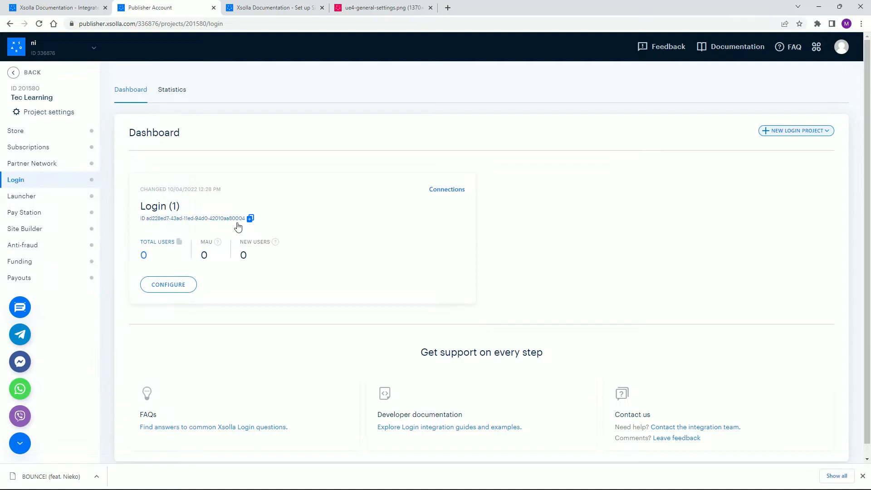
right_click(236, 225)
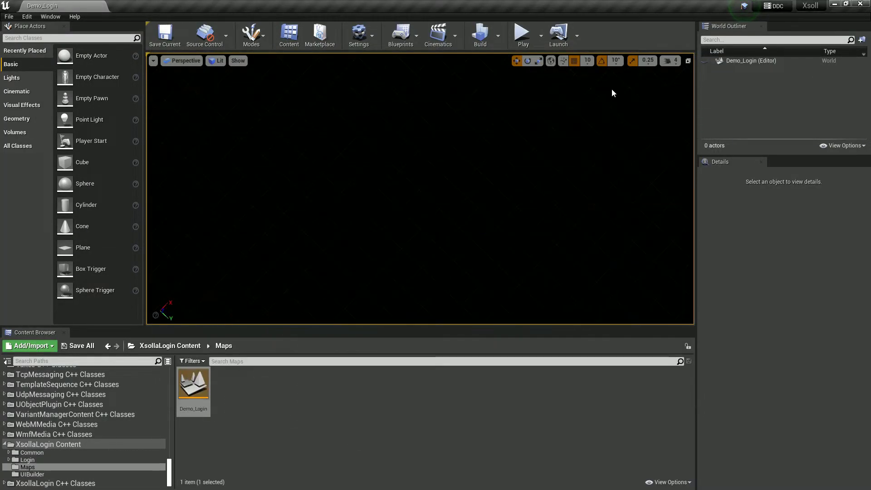
Paste the copied project ID into Project Settings > Plugins > Xsolla Login's Login ID field.
click(27, 17)
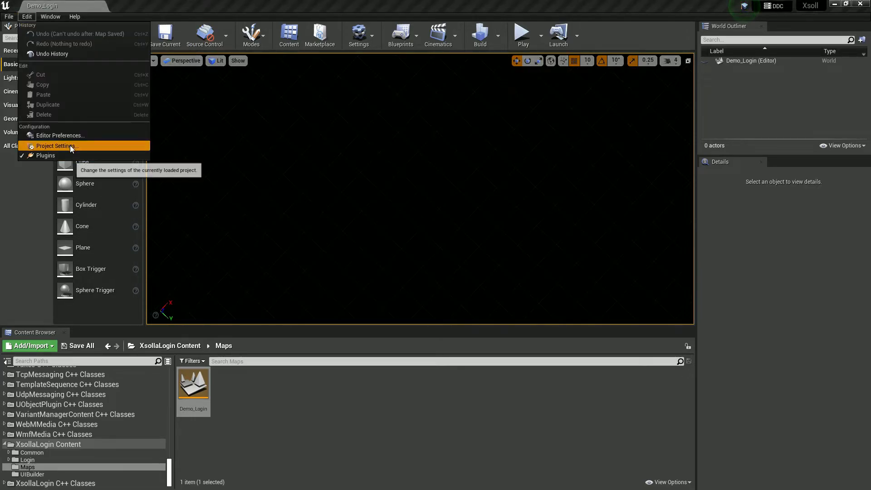
click(58, 146)
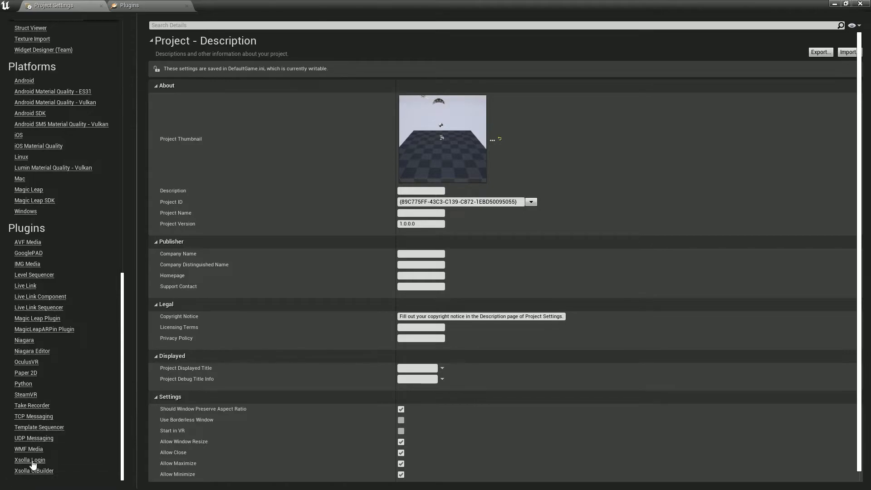
click(30, 460)
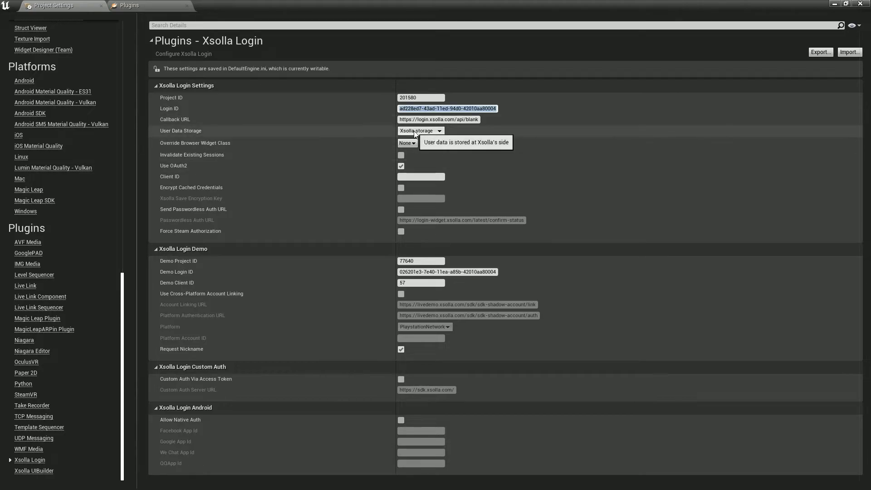
click(285, 479)
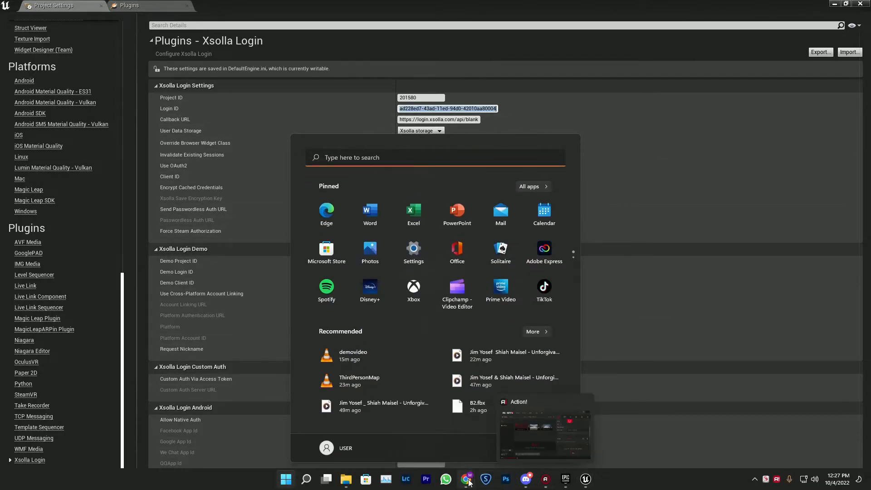
click(461, 479)
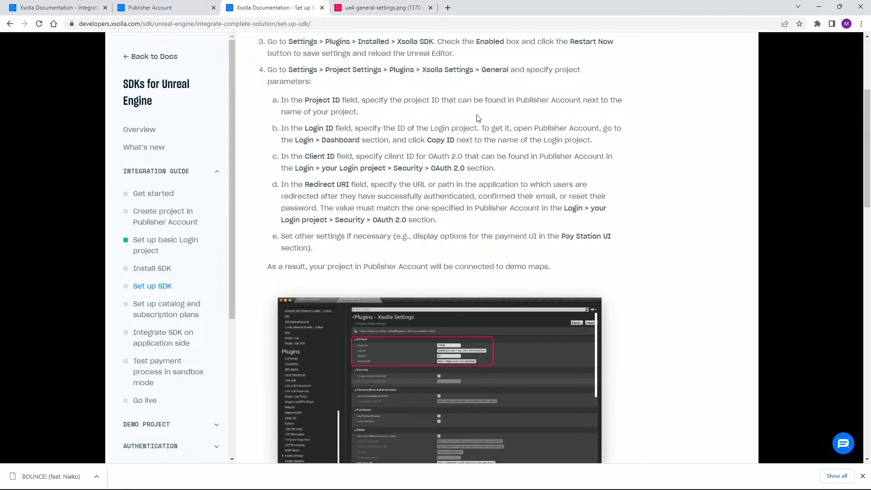
mouse_move(301, 115)
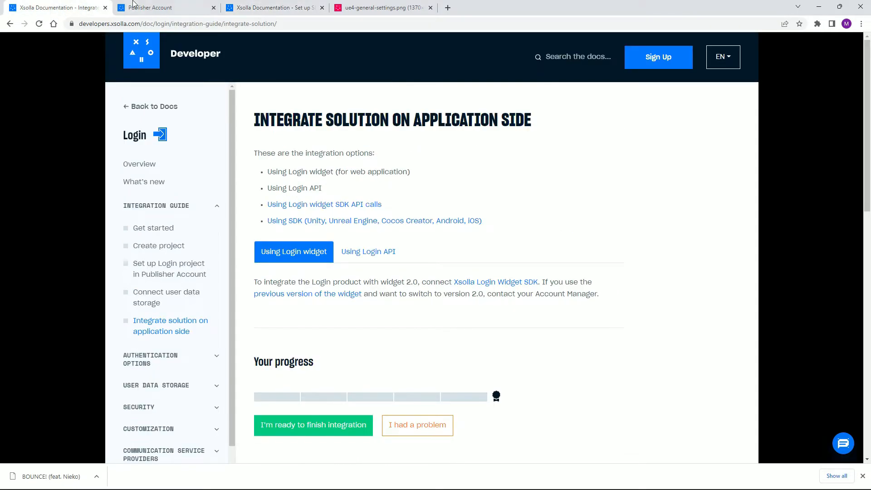
Check the Publisher Account Login dashboard, then return to the Unreal editor's running demo.
click(148, 7)
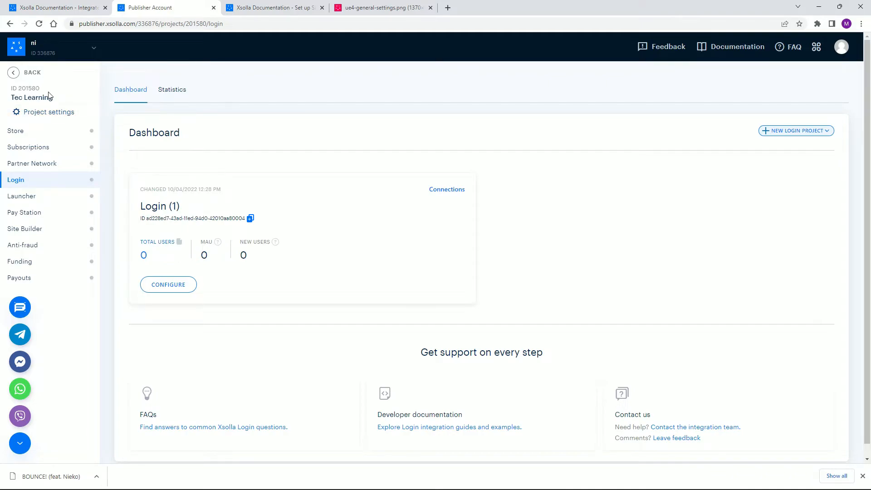
mouse_move(758, 79)
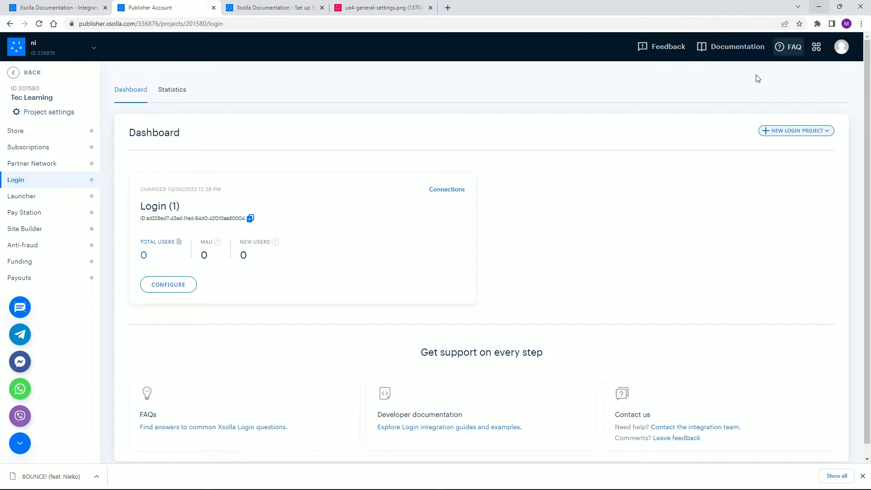
click(286, 479)
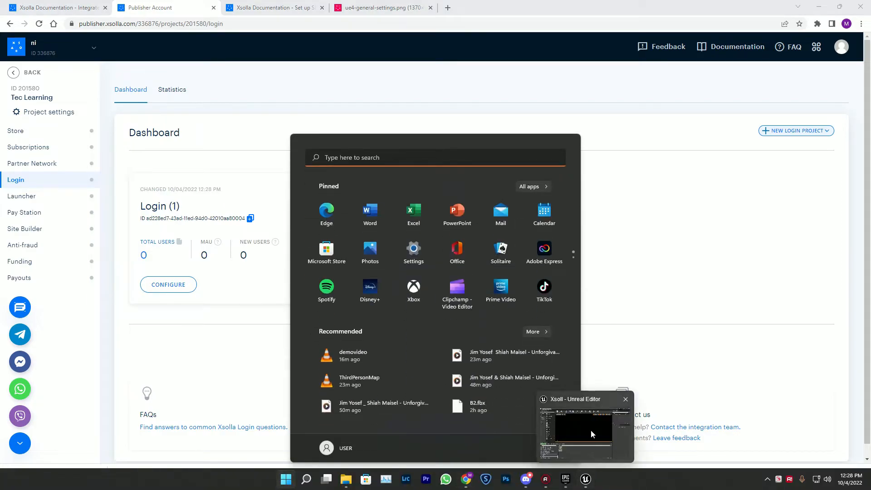
click(585, 431)
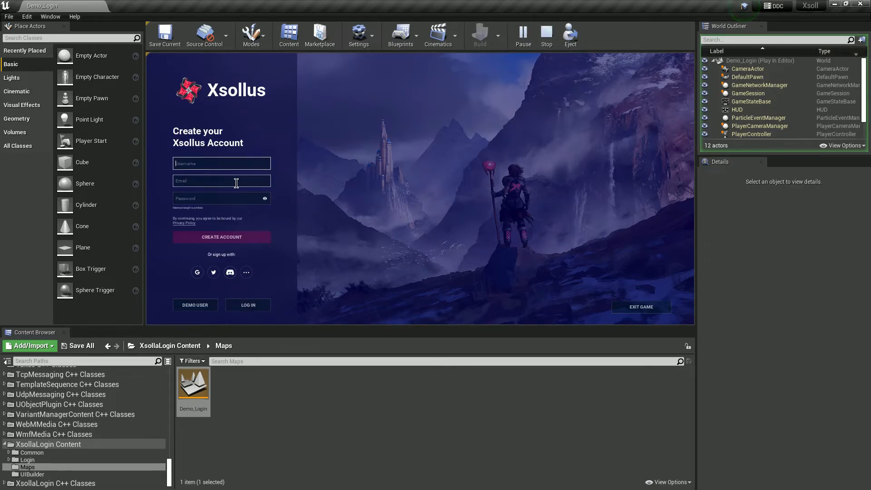
Sign up as 'sazzad' in the Demo_Login demo, then try logging in, which reports the account unconfirmed.
text(sazzad)
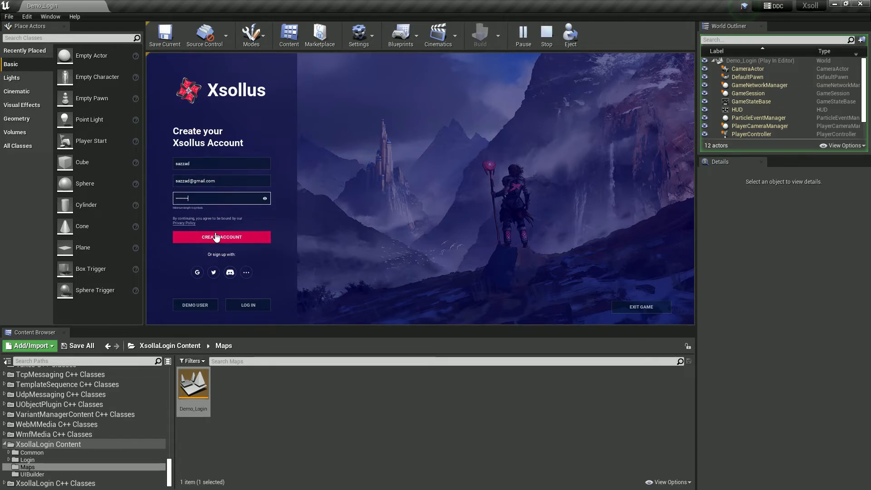
click(221, 236)
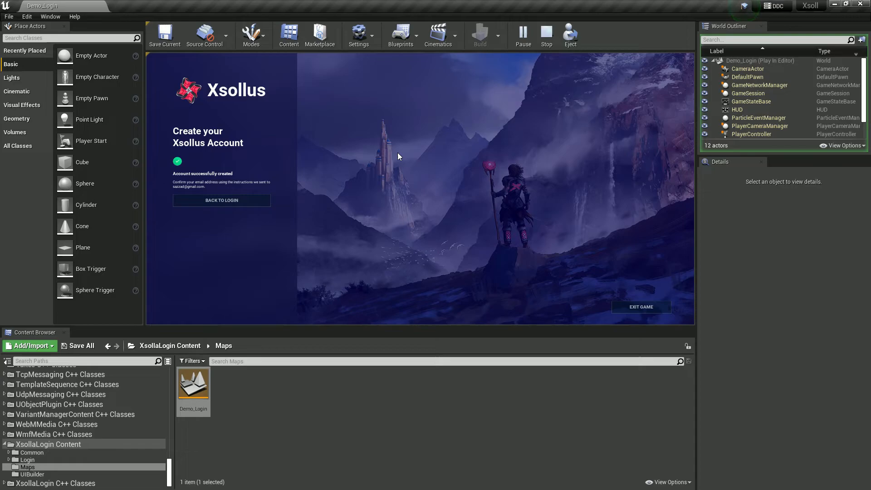
mouse_move(221, 200)
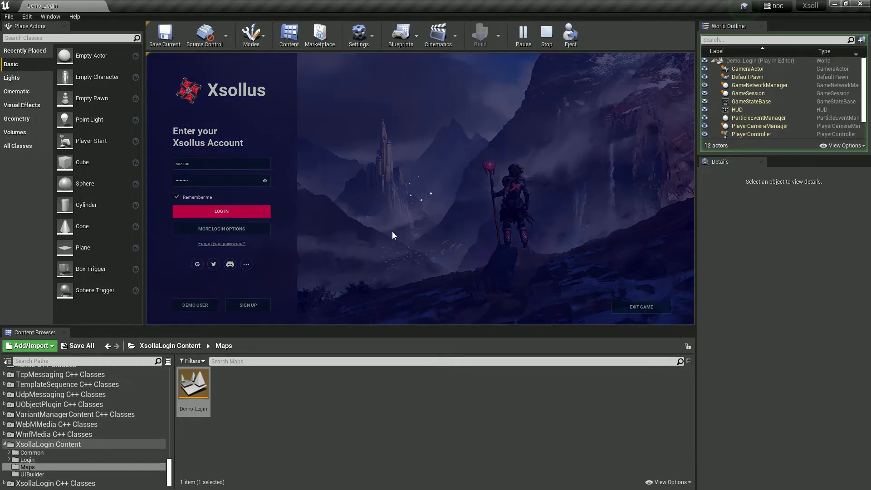
click(221, 211)
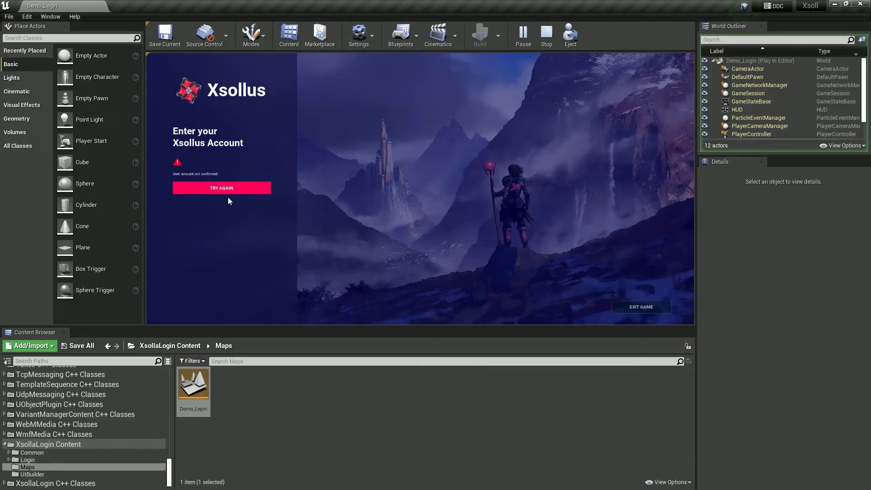
mouse_move(234, 194)
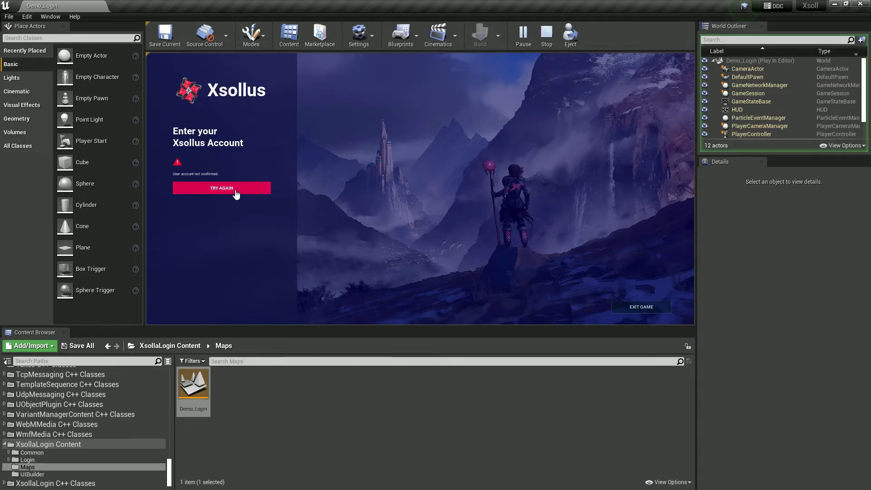
click(221, 187)
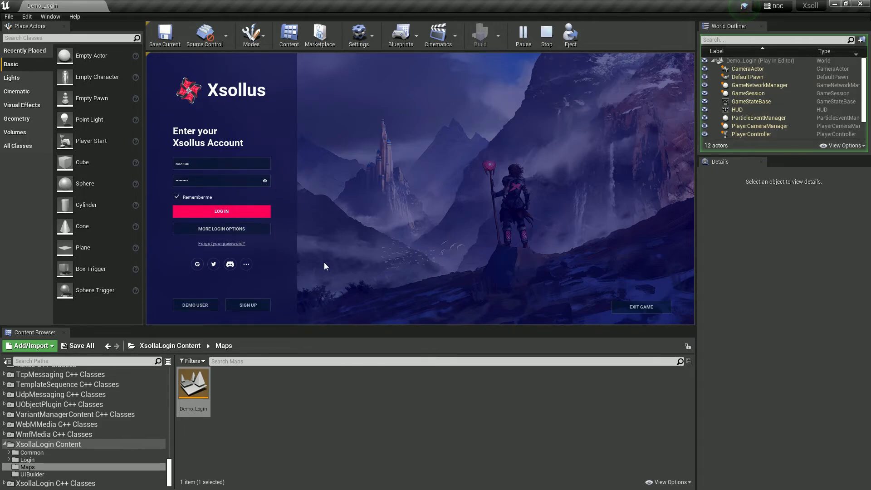
mouse_move(254, 299)
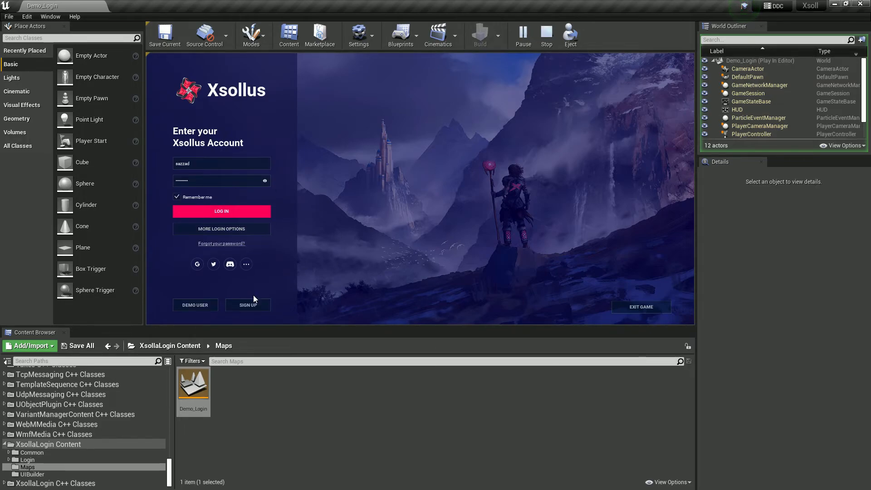
click(286, 479)
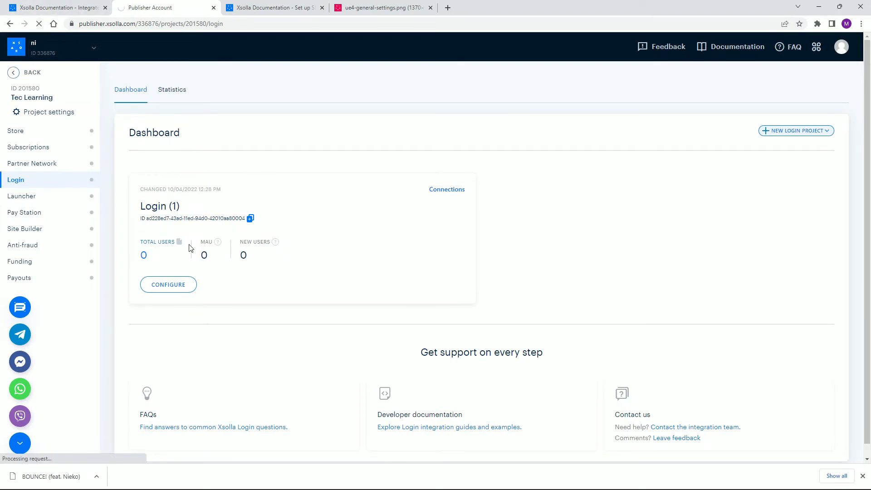
mouse_move(229, 251)
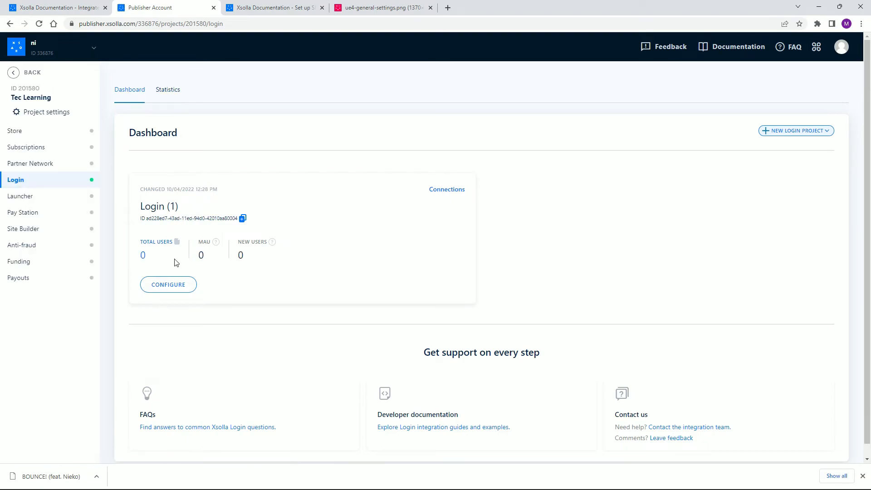
View the Login Statistics tab (not enough data), then return to the Dashboard tab.
click(167, 89)
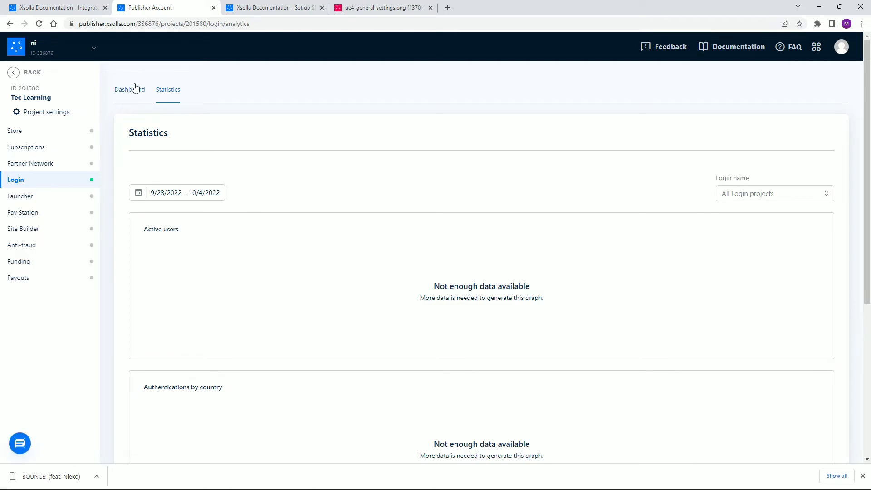
click(129, 89)
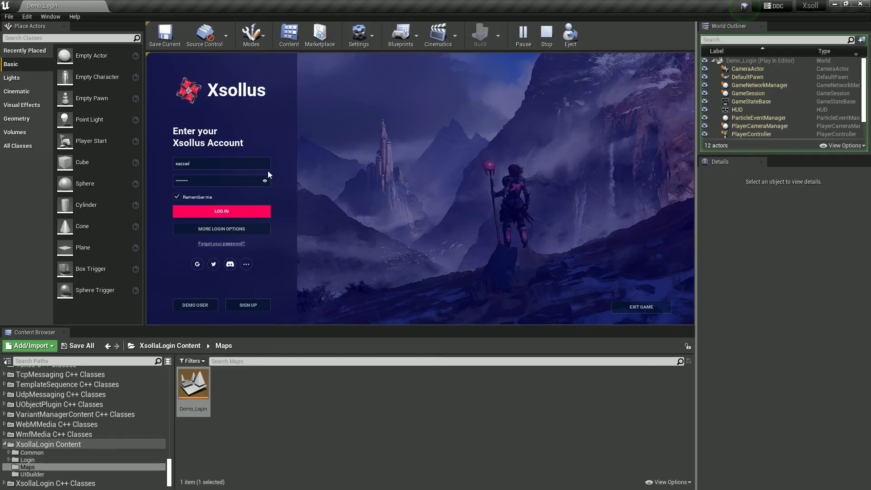
mouse_move(280, 177)
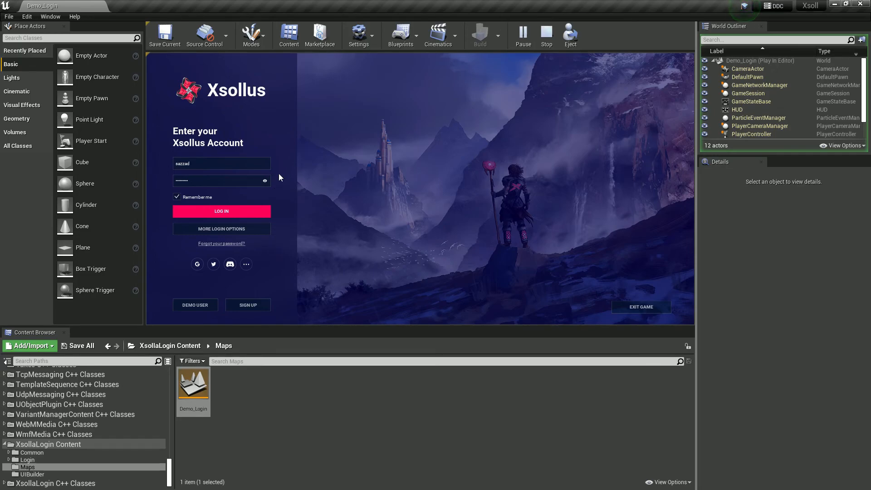
mouse_move(278, 184)
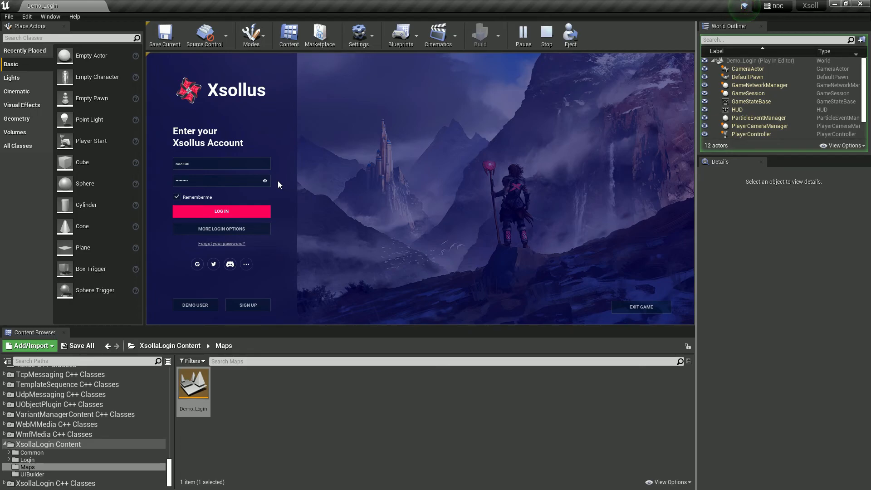